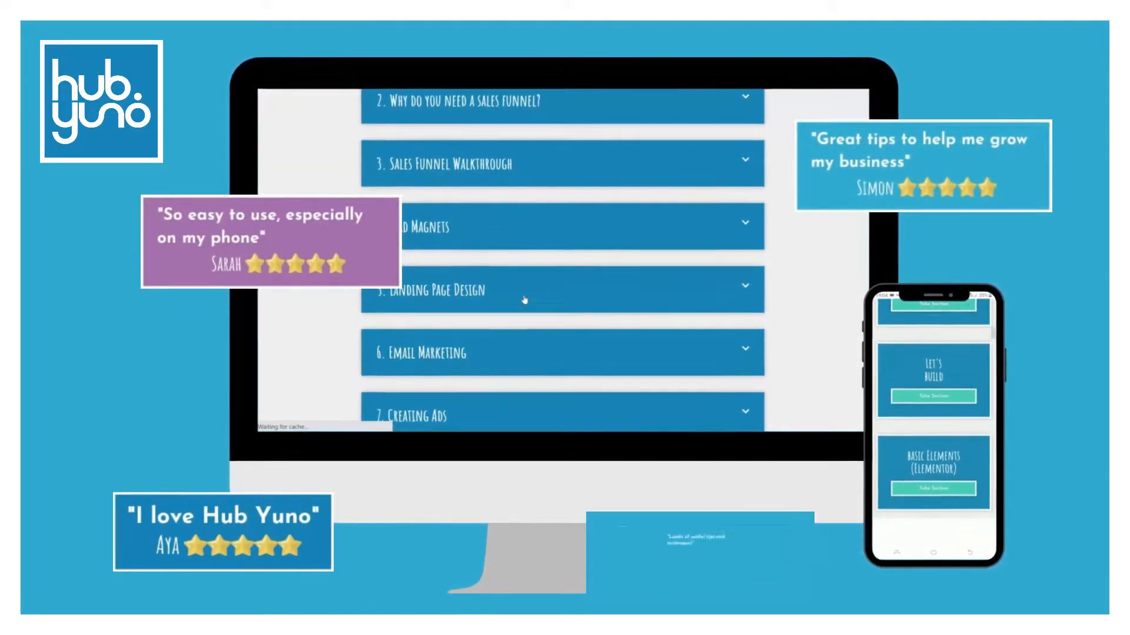
# - Open the ad set editor at its Conversion section
pyautogui.click(562, 226)
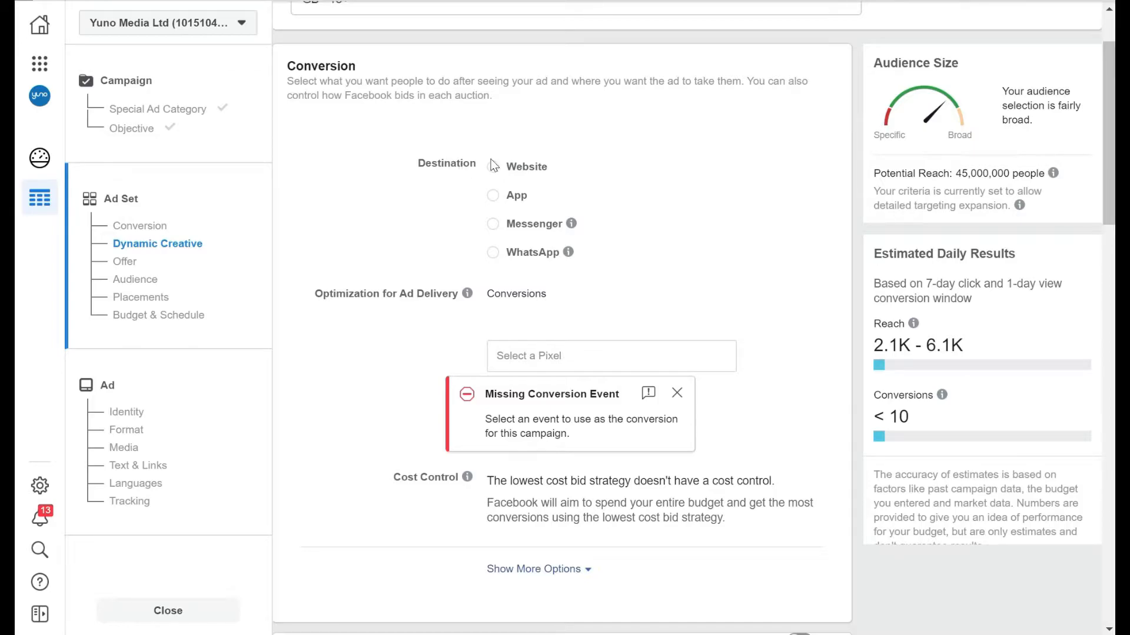
# - Select Website as the conversion destination and bring up the pixel choices
pyautogui.click(493, 167)
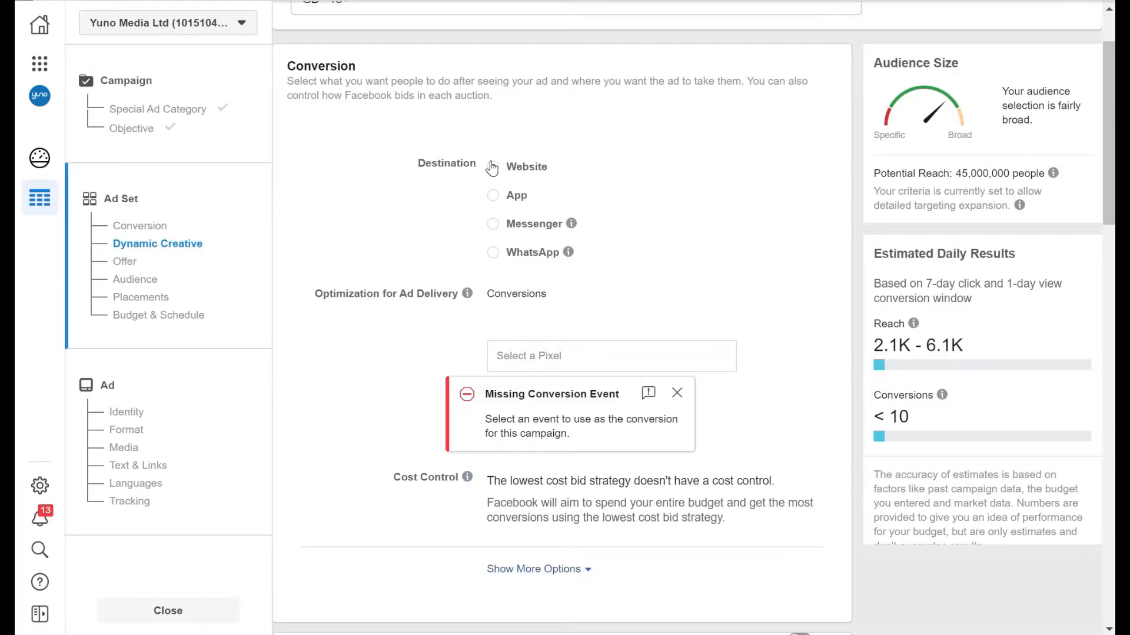
pyautogui.moveTo(494, 172)
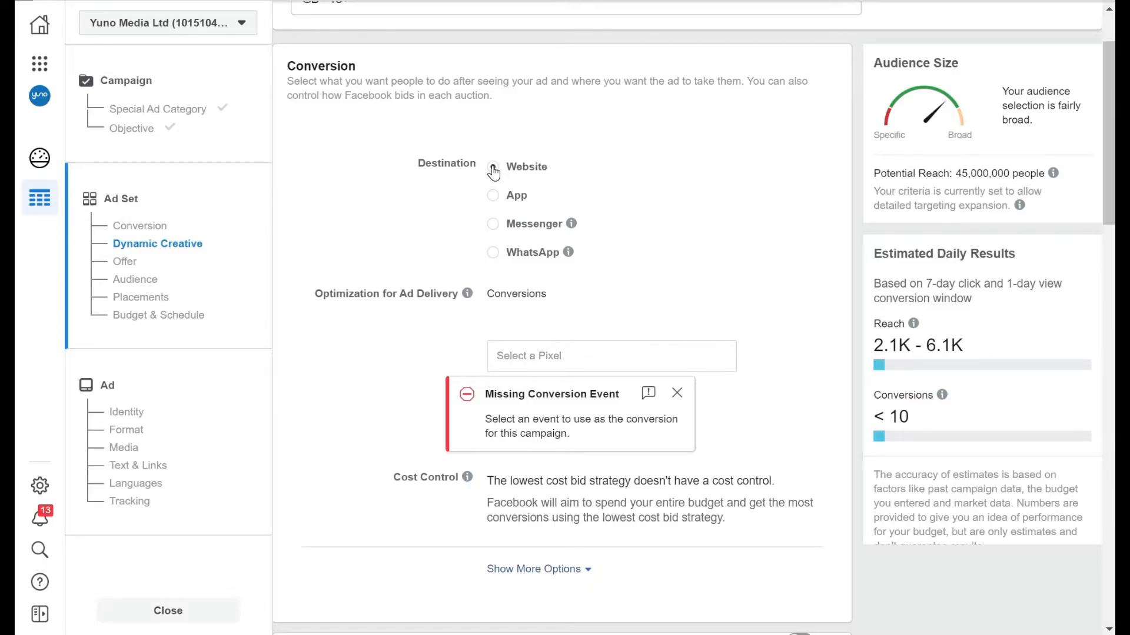
pyautogui.click(493, 166)
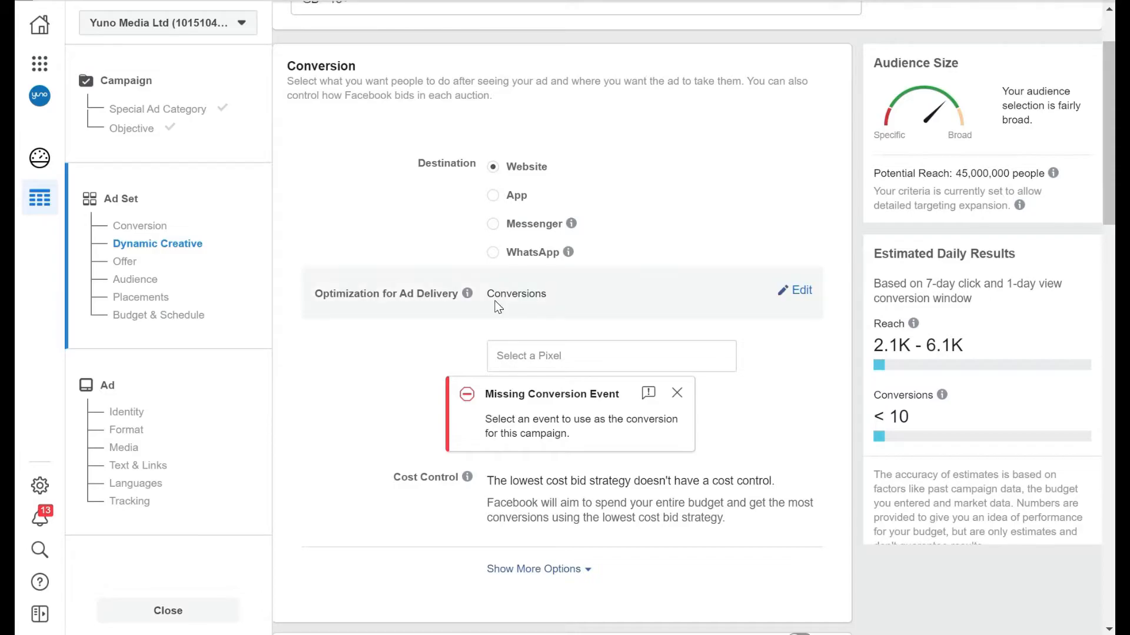
pyautogui.moveTo(467, 293)
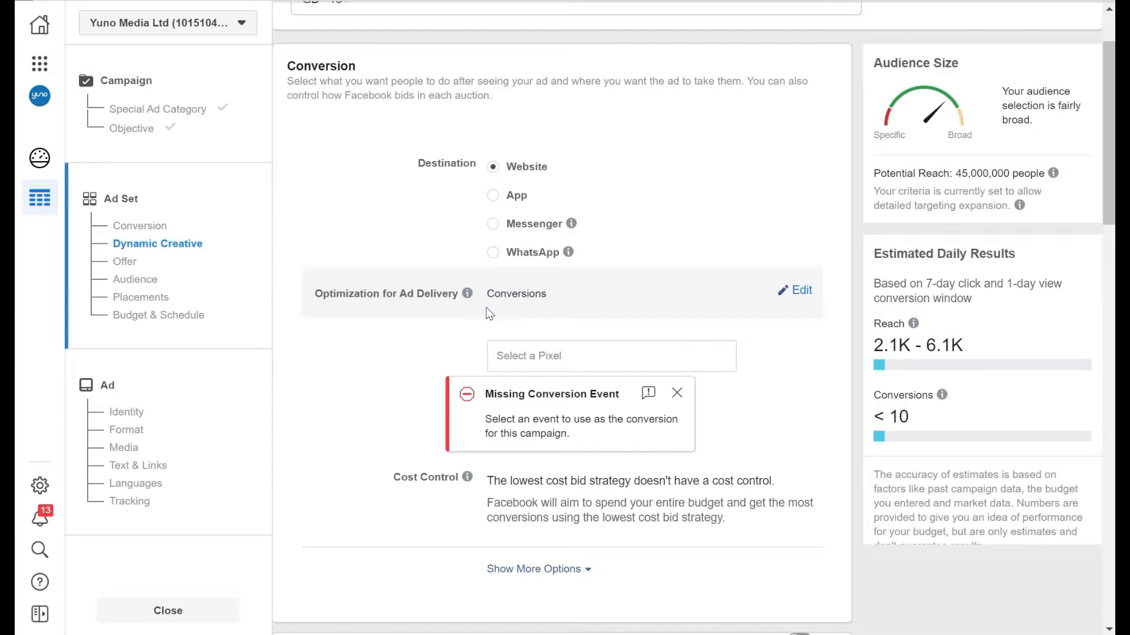
pyautogui.moveTo(354, 301)
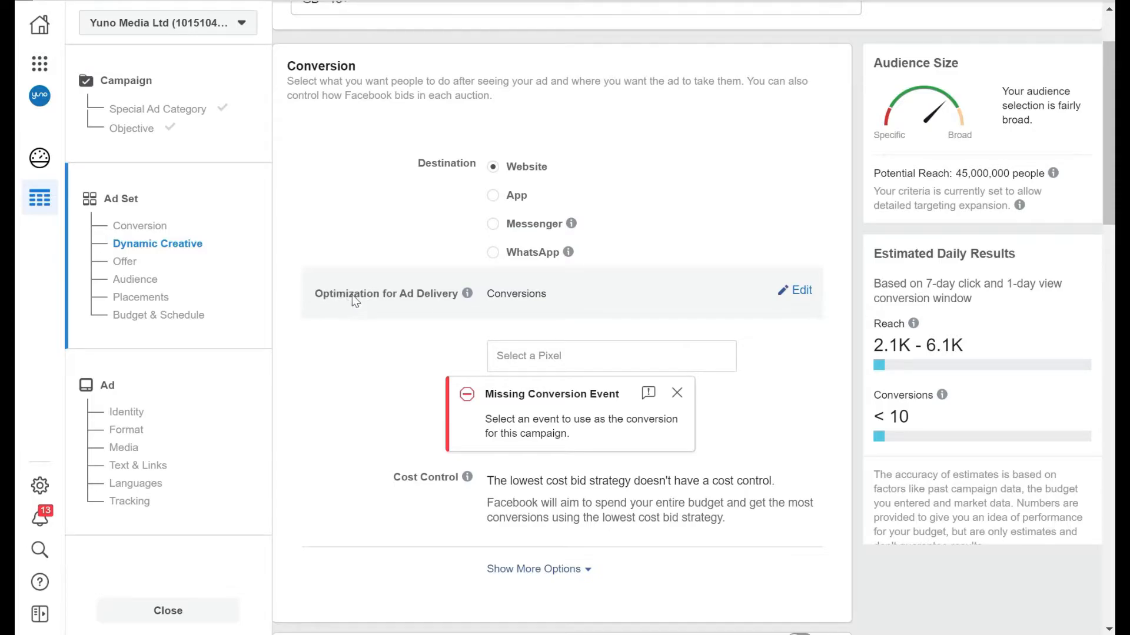
pyautogui.moveTo(333, 303)
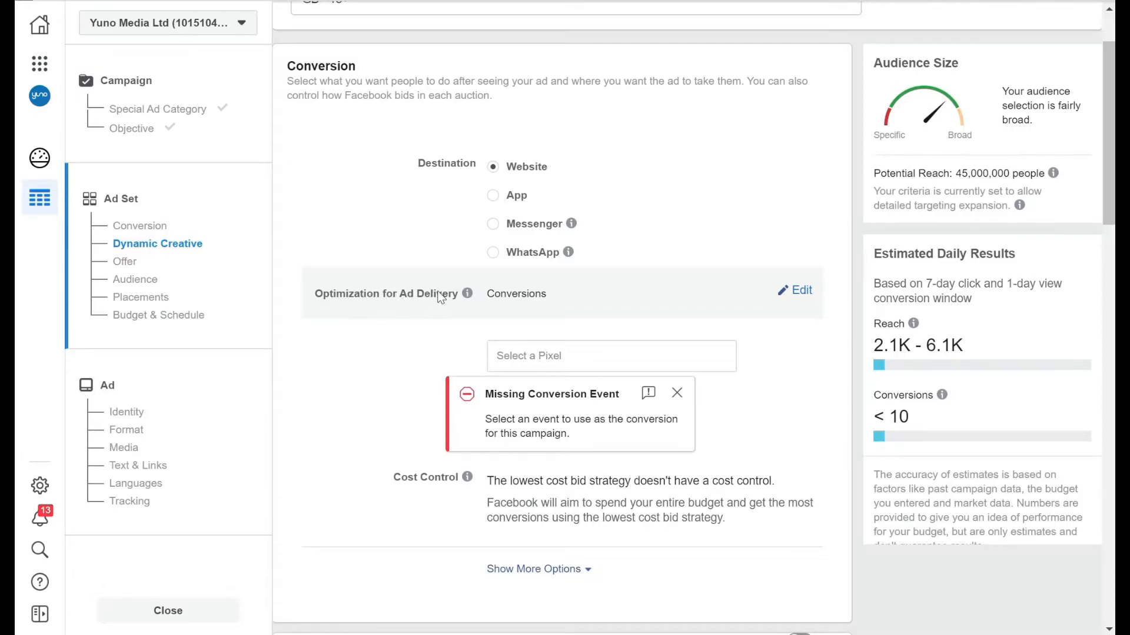
pyautogui.moveTo(613, 299)
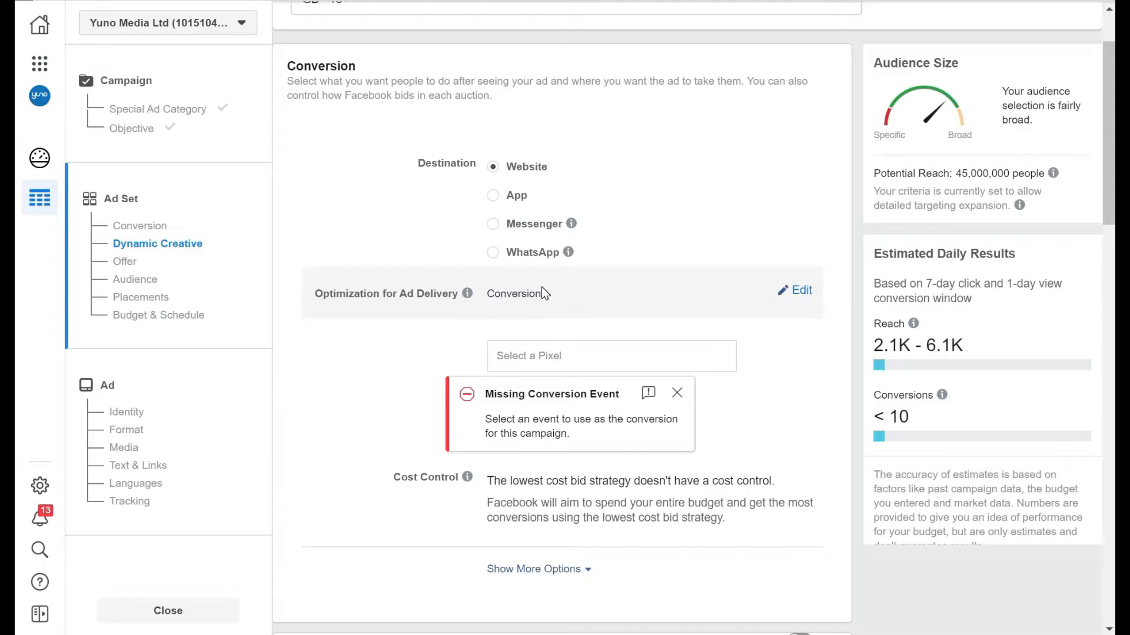
pyautogui.click(610, 355)
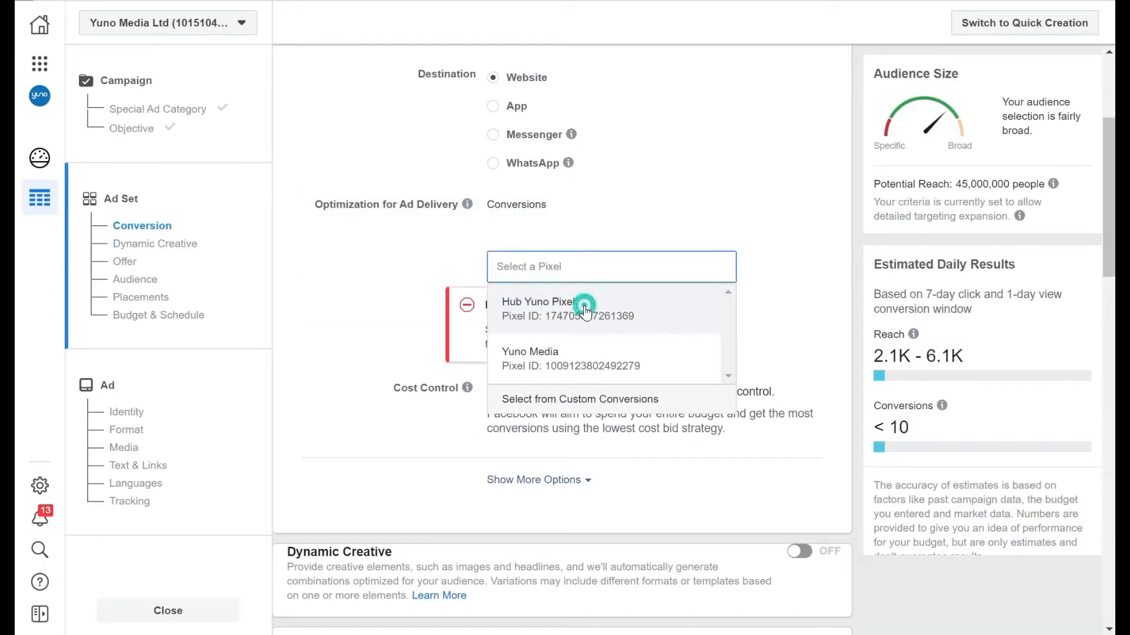
# - Use Hub Yuno Pixel with the 'Free sign up - no purchase' conversion event
pyautogui.click(536, 302)
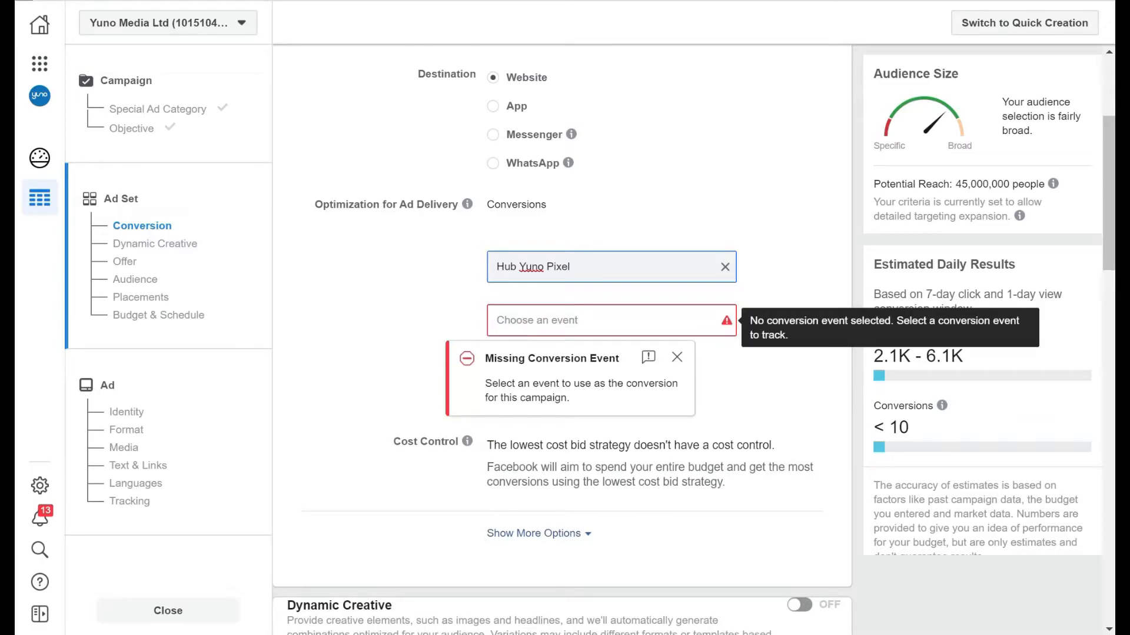
pyautogui.click(609, 320)
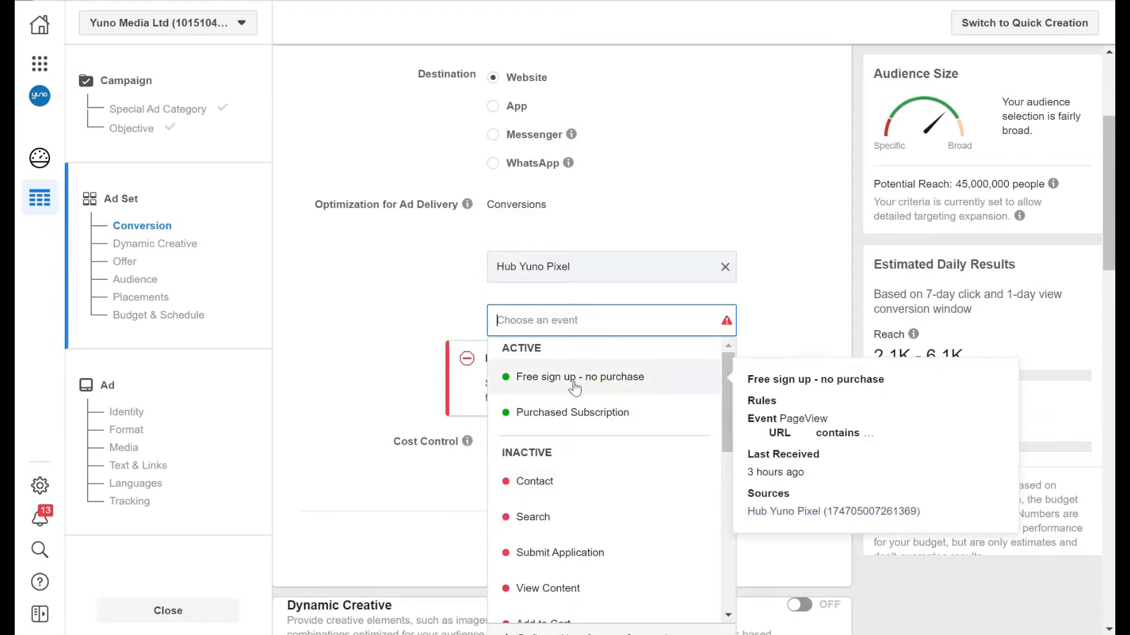
pyautogui.moveTo(580, 384)
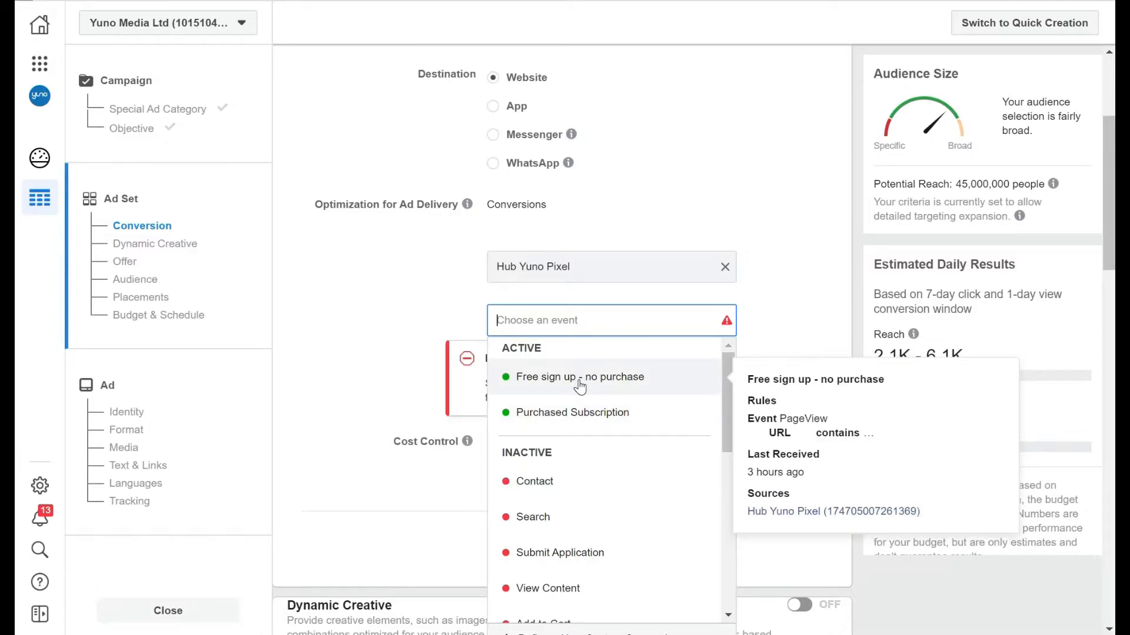
pyautogui.click(579, 376)
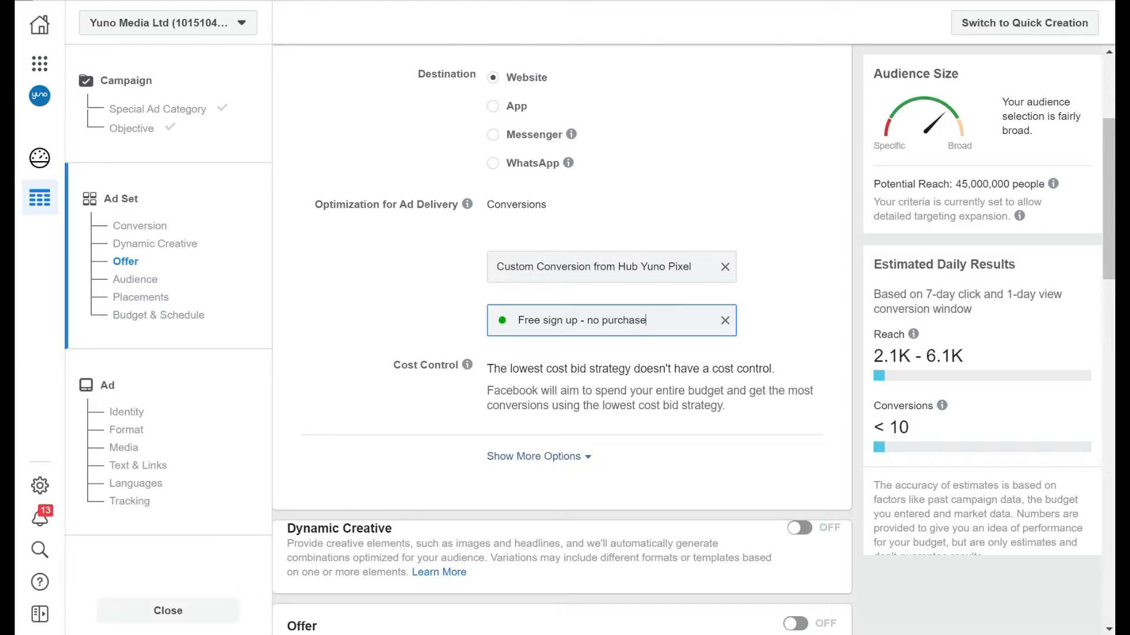
pyautogui.moveTo(490, 321)
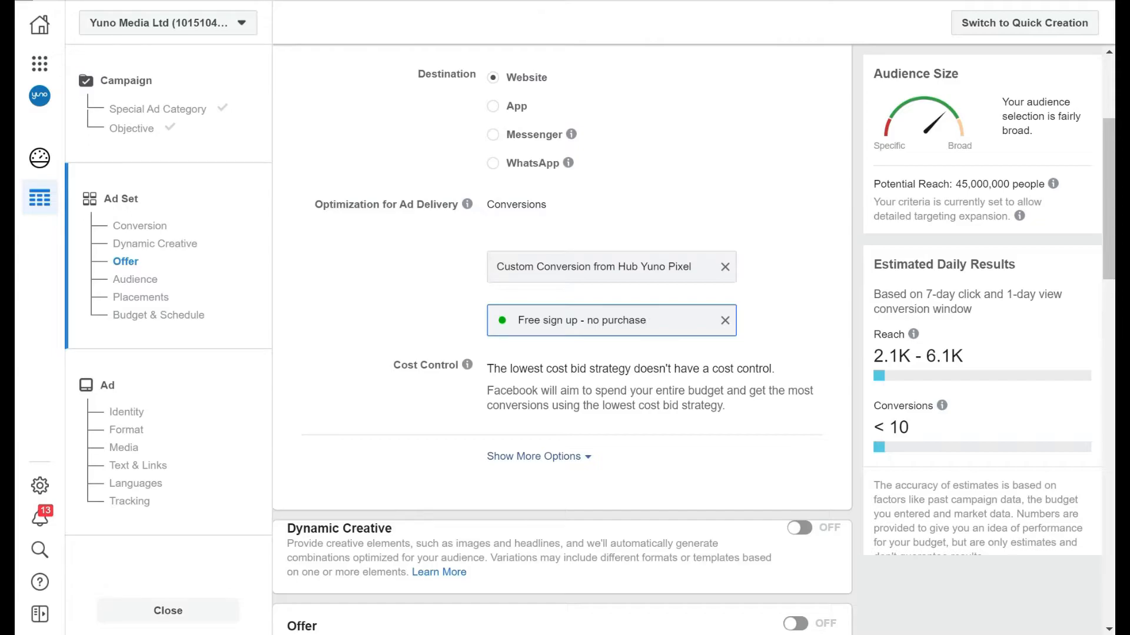
pyautogui.scroll(-3)
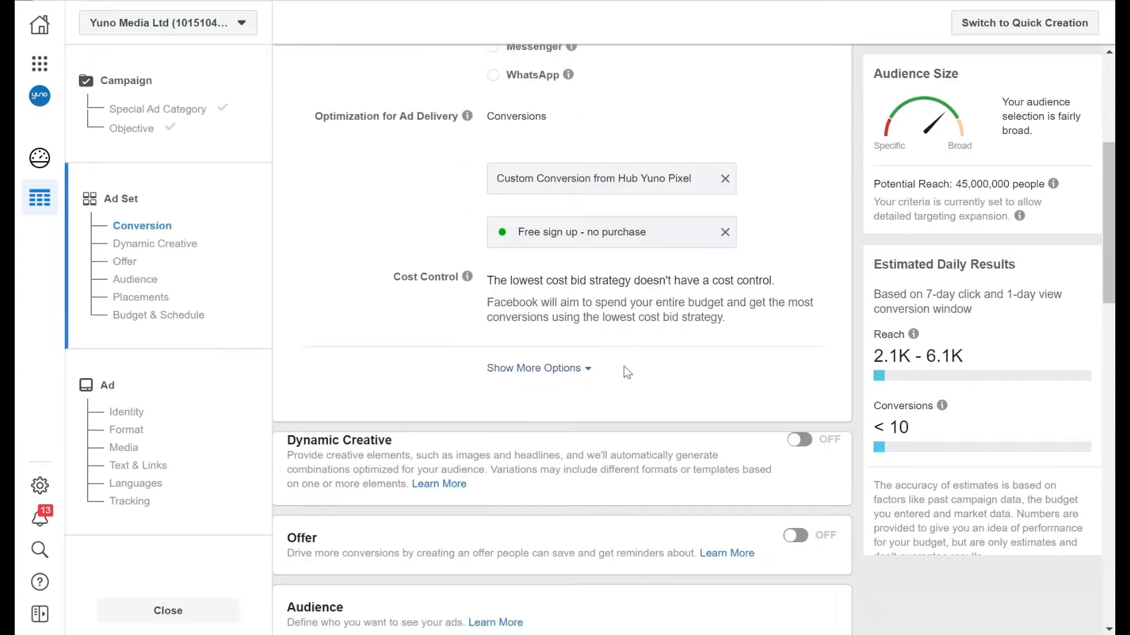
pyautogui.click(533, 368)
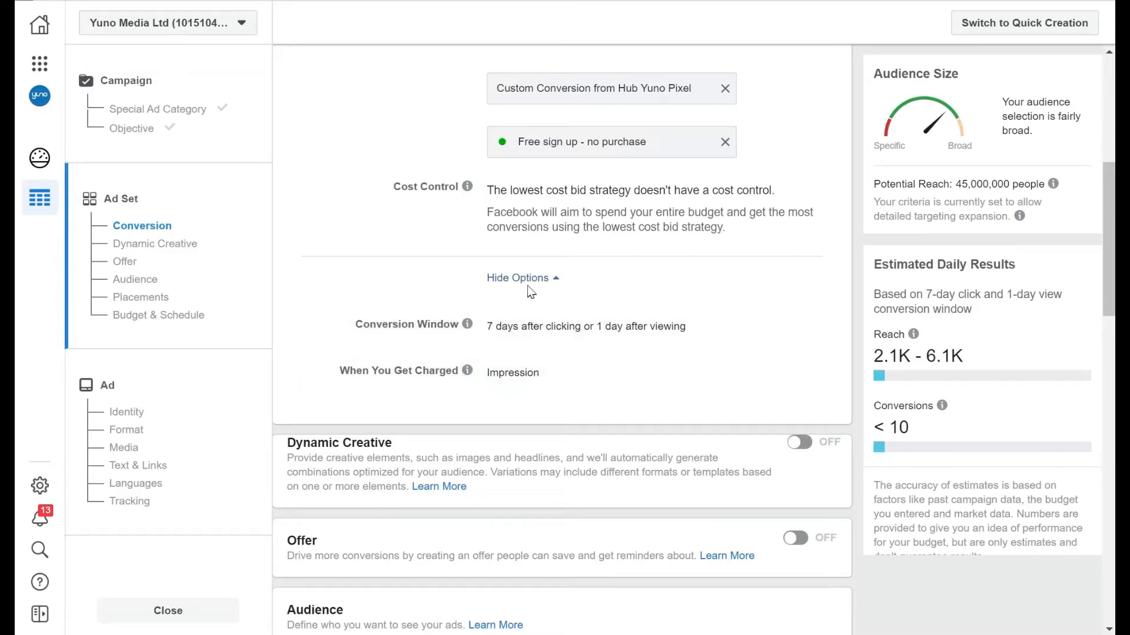
pyautogui.click(517, 278)
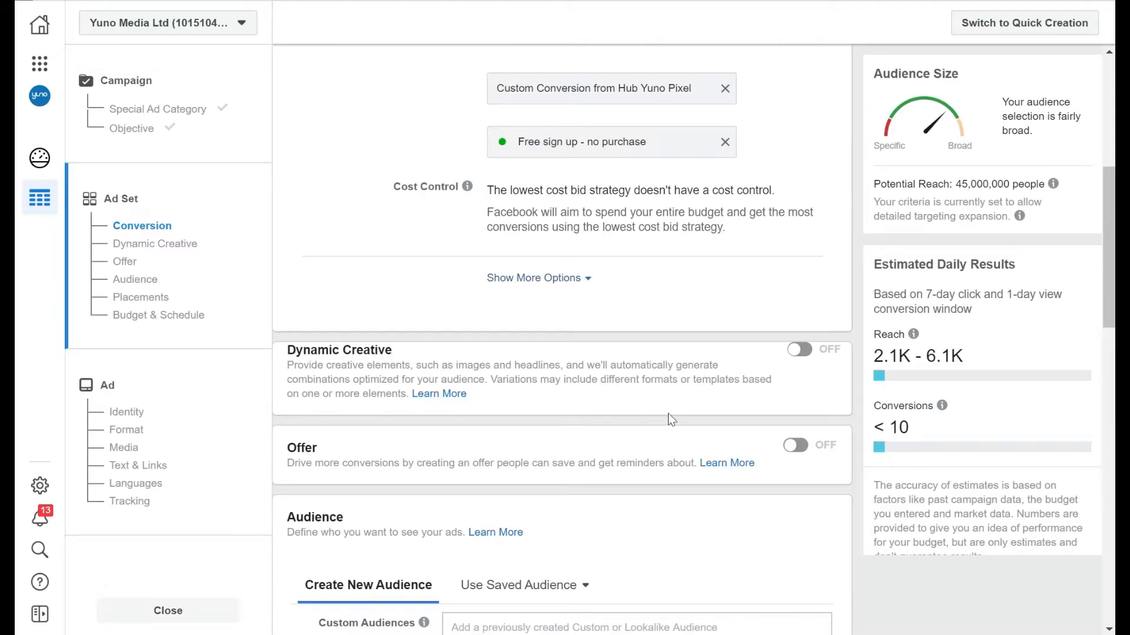
pyautogui.moveTo(797, 454)
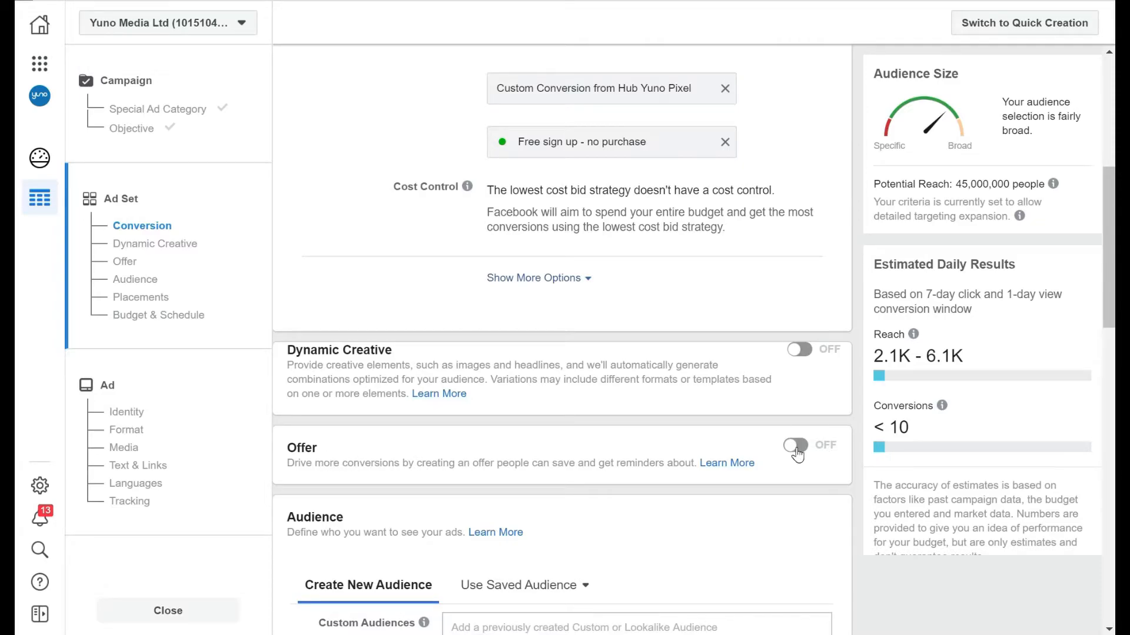
pyautogui.moveTo(633, 344)
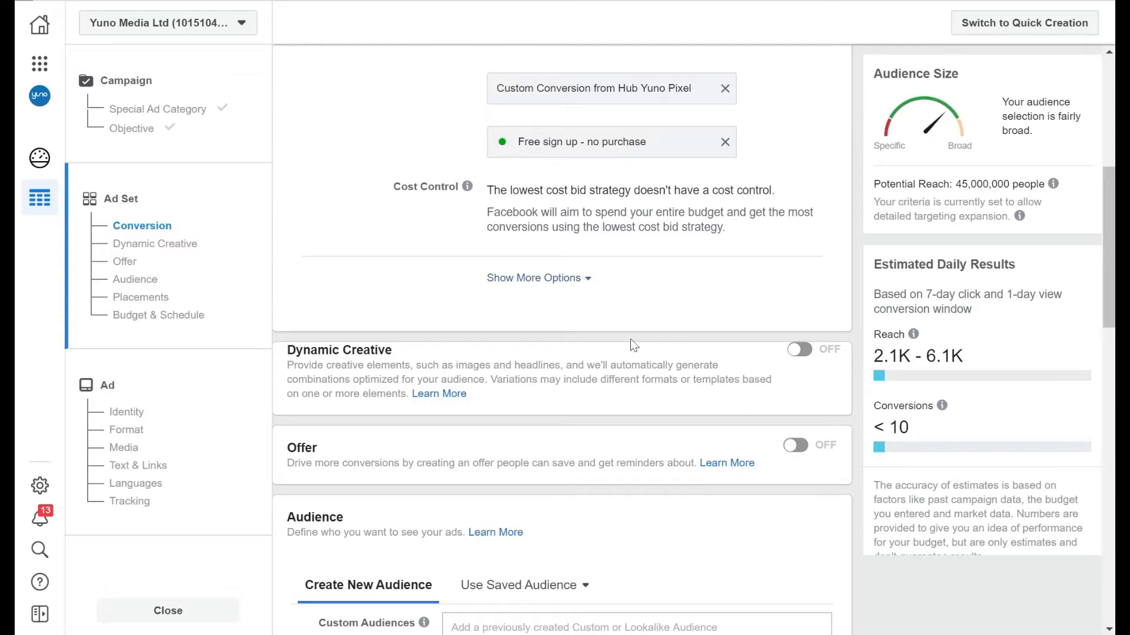
pyautogui.moveTo(443, 349)
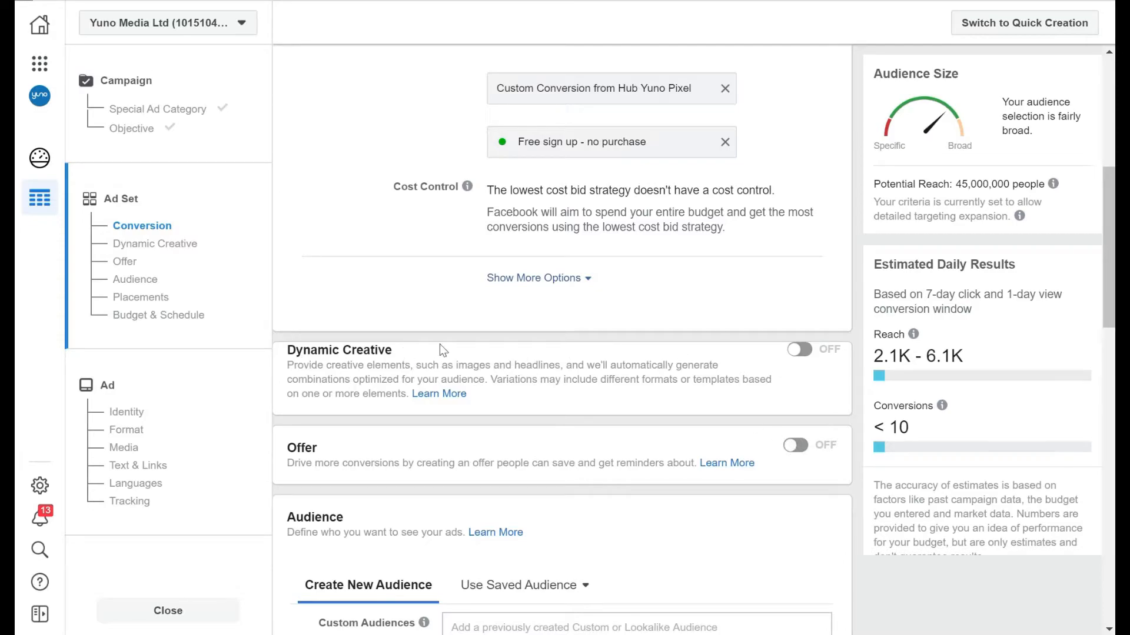
pyautogui.moveTo(799, 359)
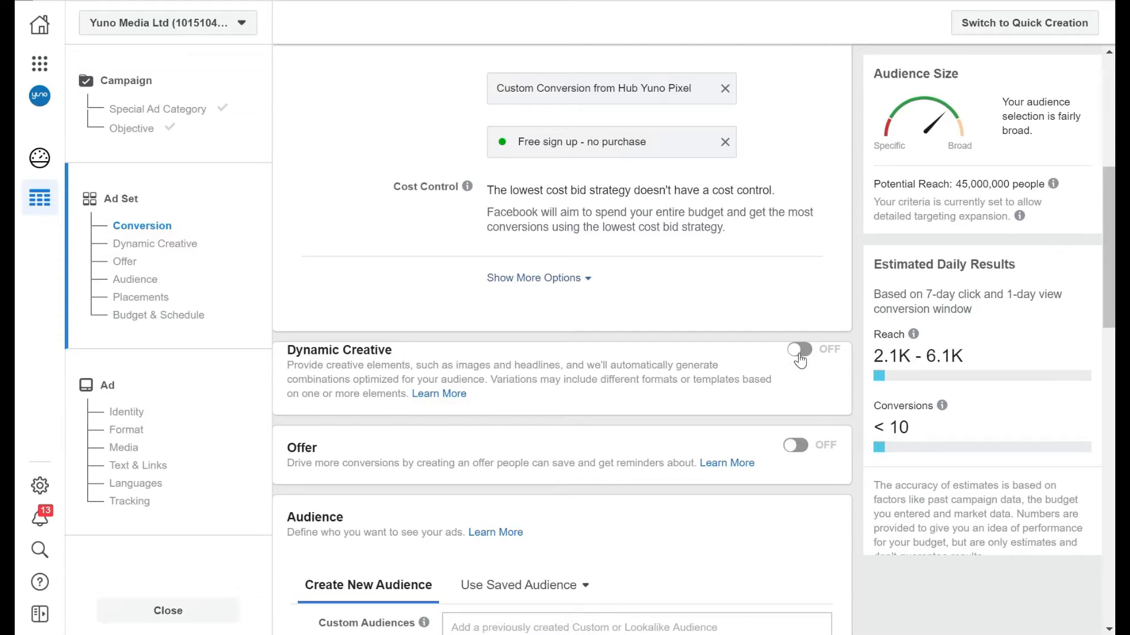
# - Switch Dynamic Creative on and accept the 'How To Create Ads Using Dynamic Creative' notice
pyautogui.click(799, 350)
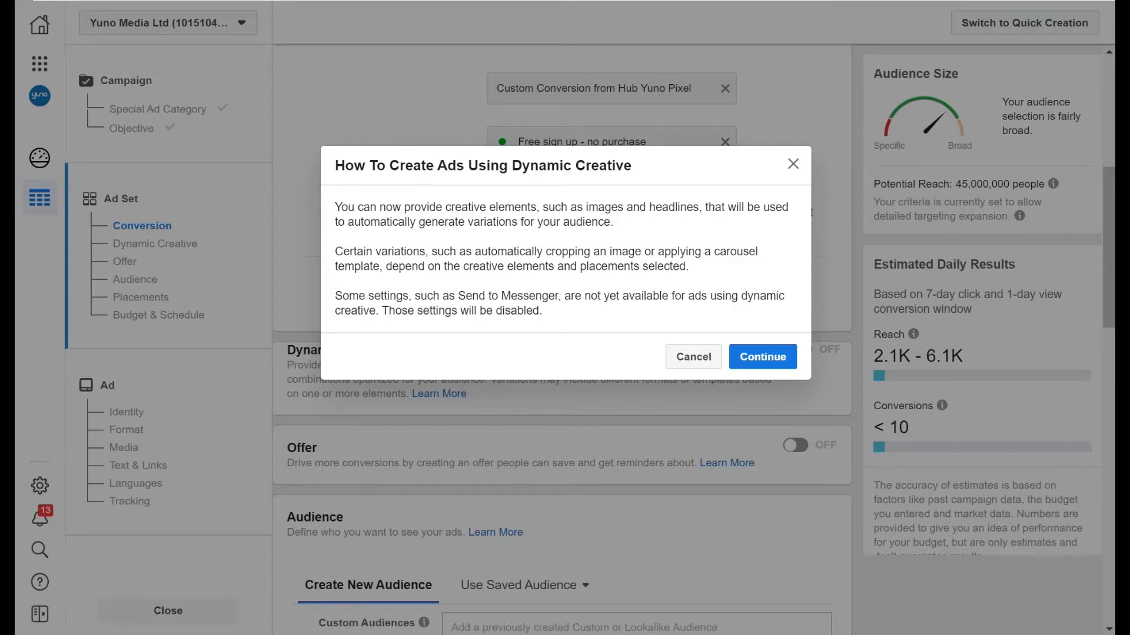
pyautogui.moveTo(564, 183)
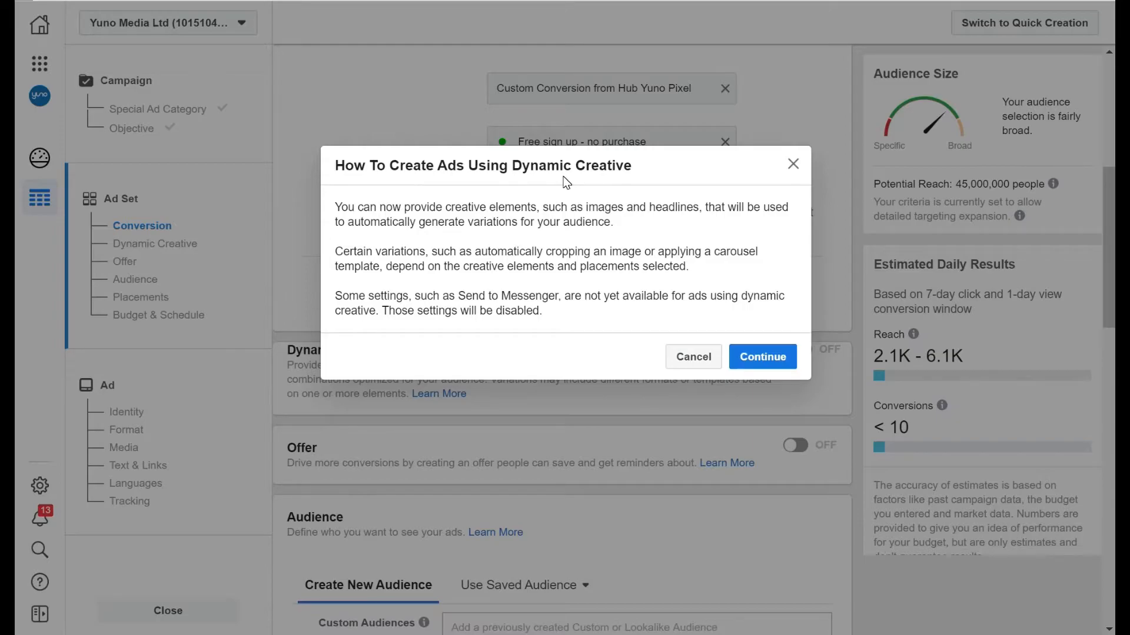
pyautogui.moveTo(586, 182)
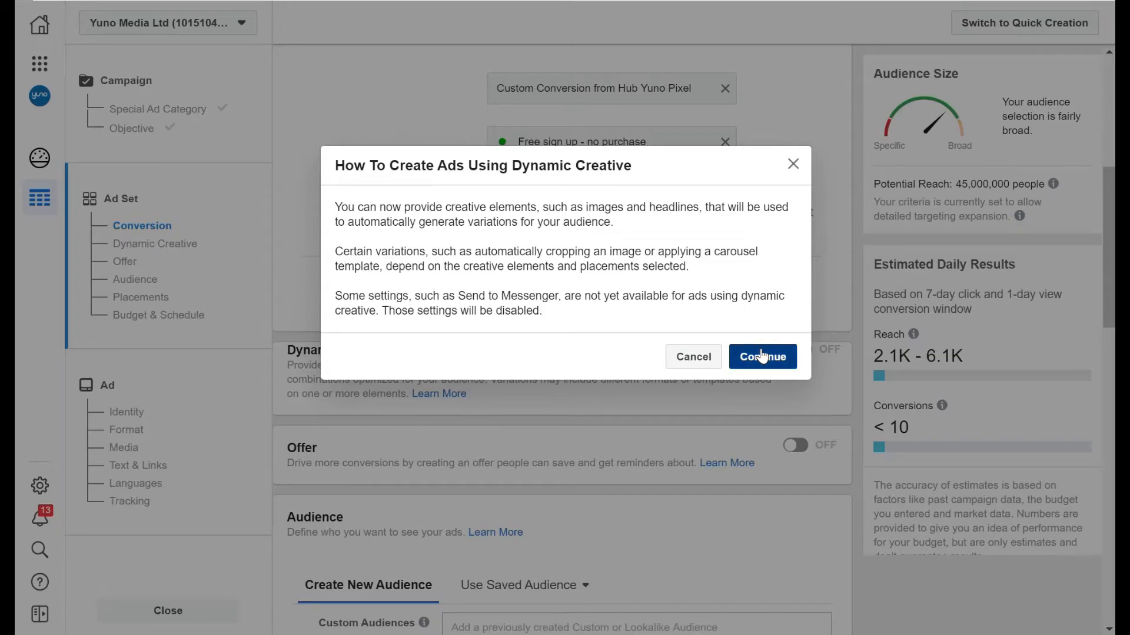
pyautogui.click(763, 357)
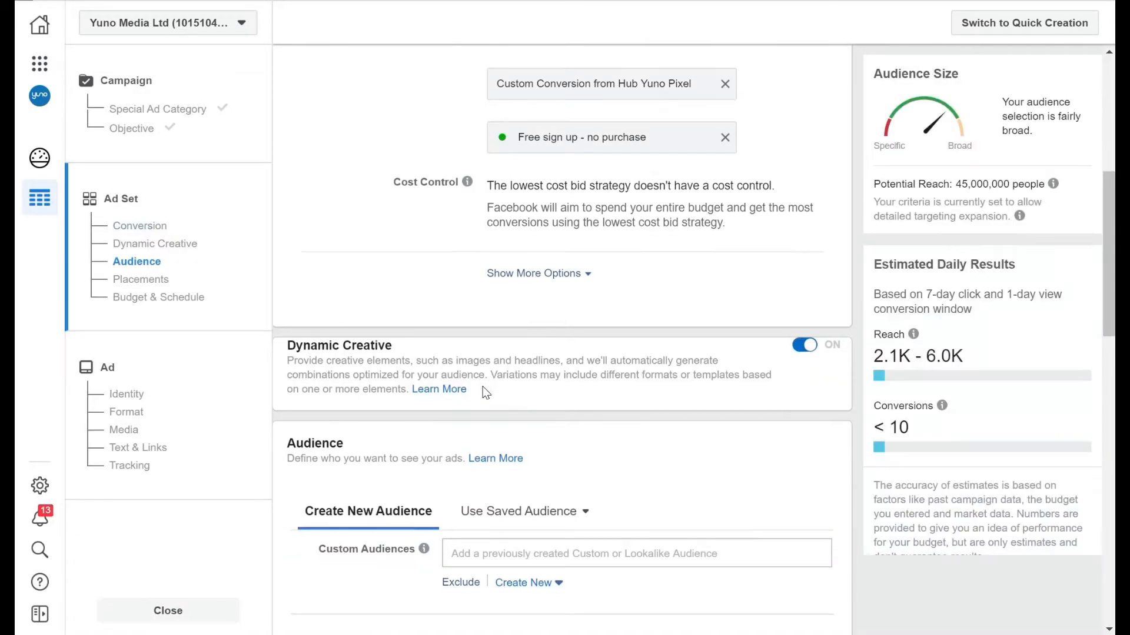
# - Pick saved audience 'Free Sign Up - SBO - UK' and scroll down to Placements
pyautogui.scroll(-3)
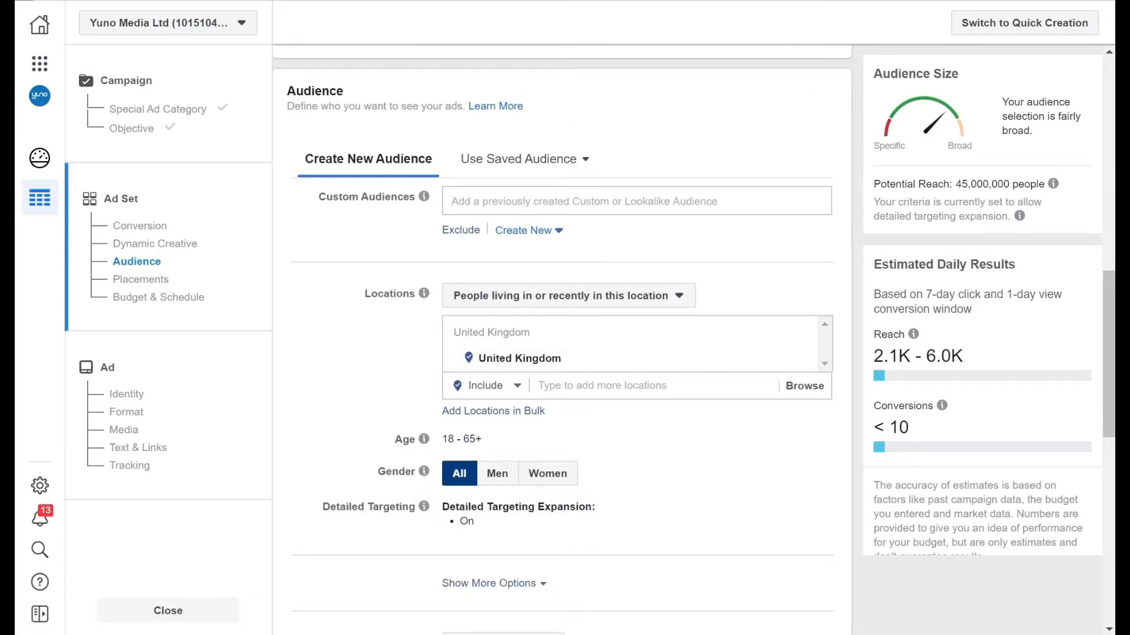
pyautogui.click(524, 159)
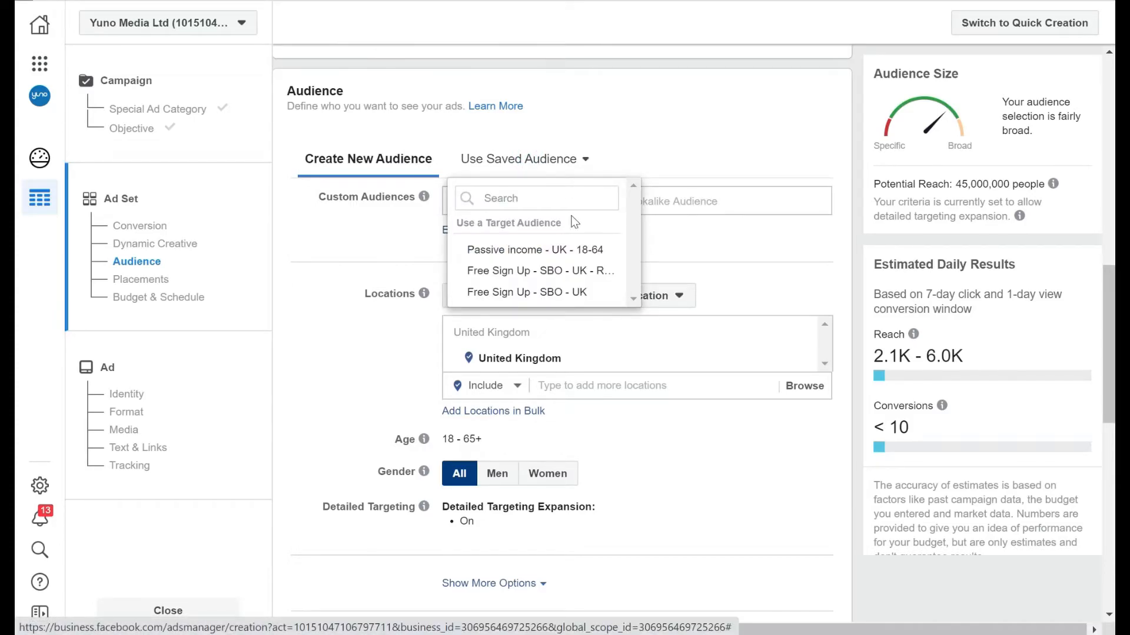
pyautogui.moveTo(564, 231)
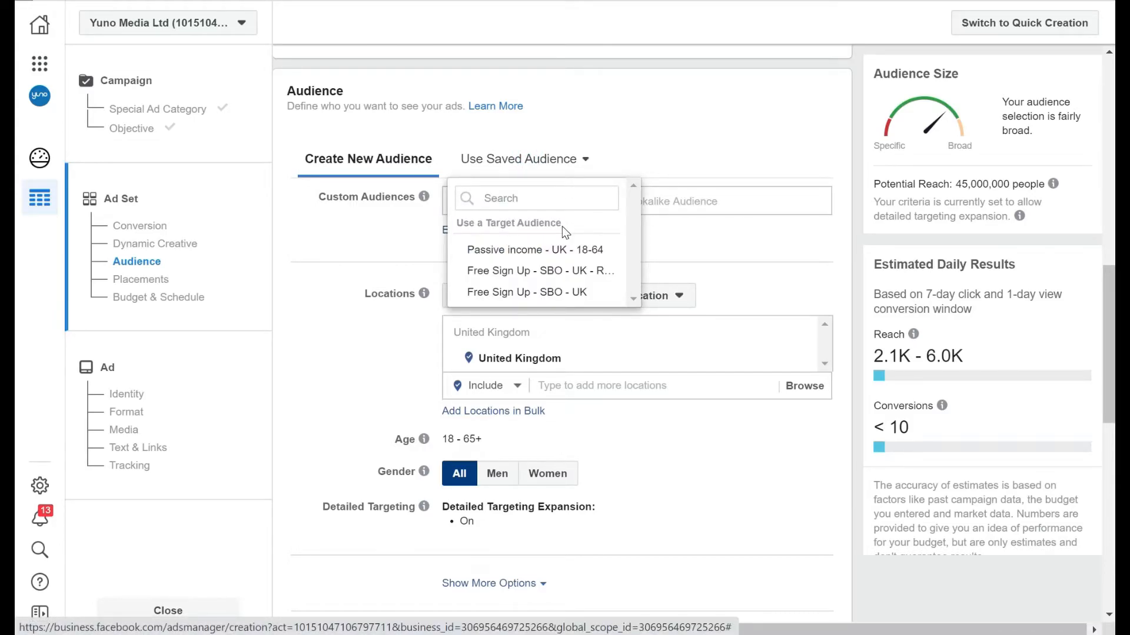
pyautogui.click(514, 158)
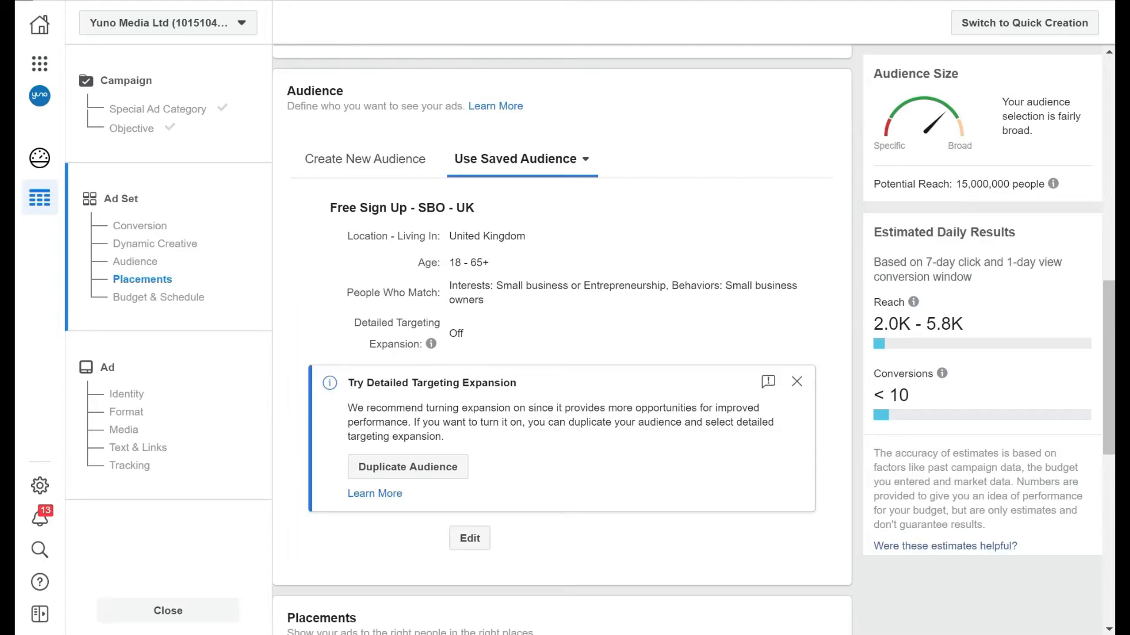
pyautogui.scroll(-3)
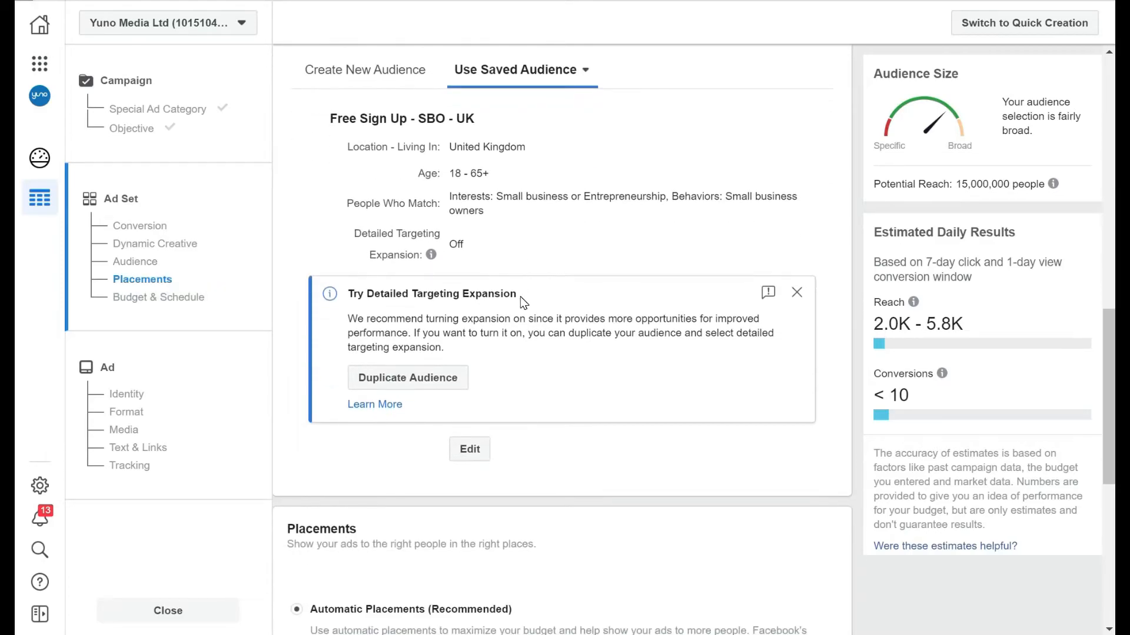
pyautogui.scroll(-3)
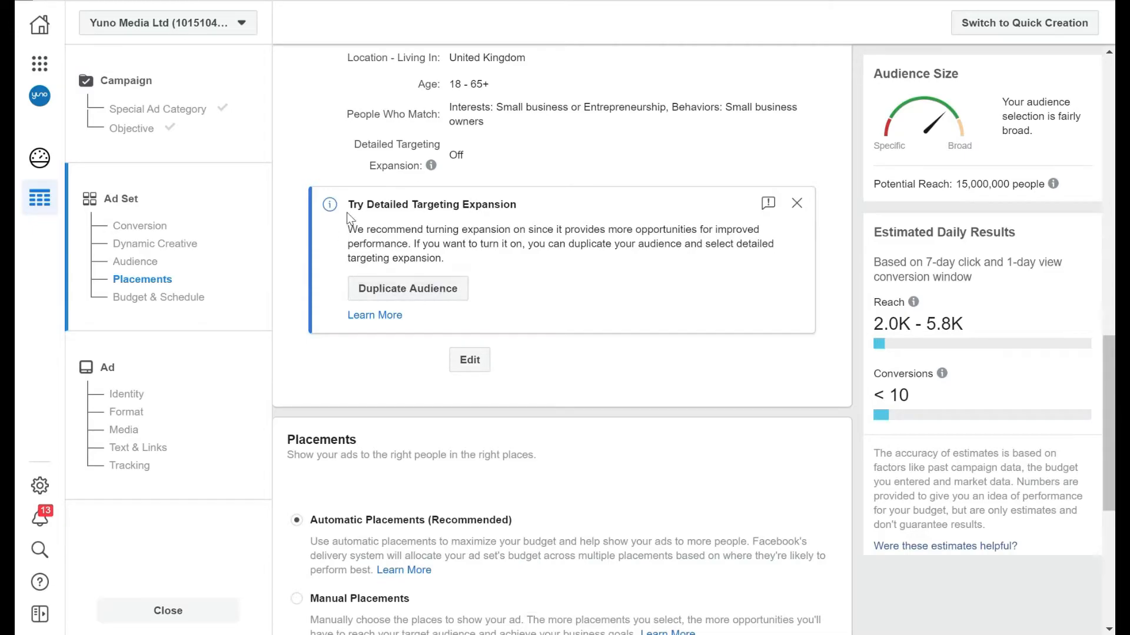
pyautogui.moveTo(448, 222)
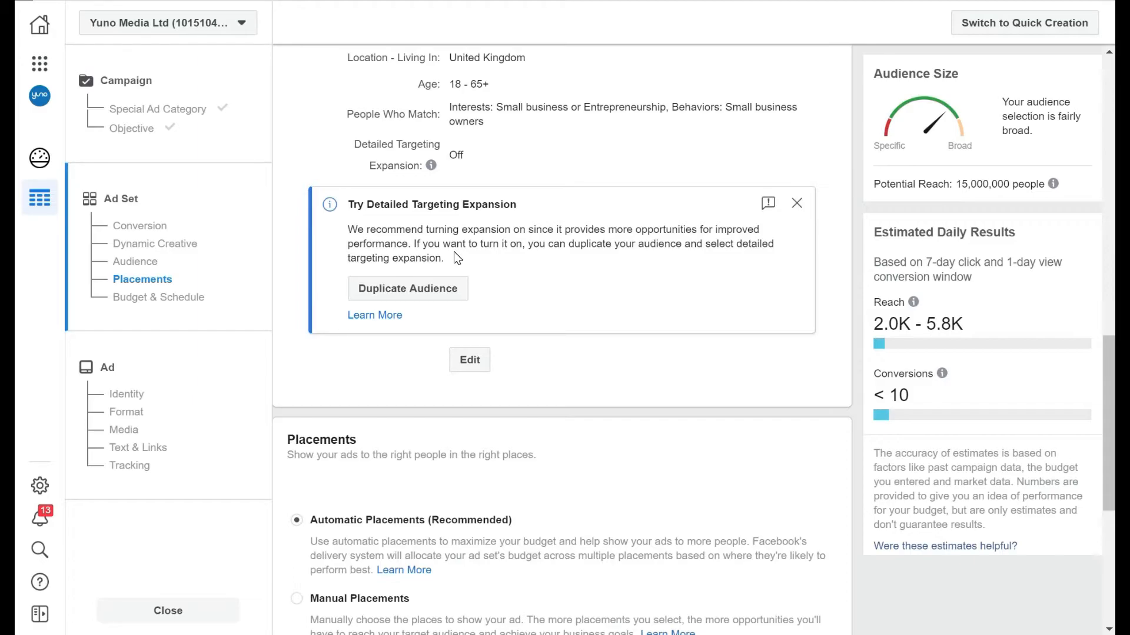
pyautogui.moveTo(478, 181)
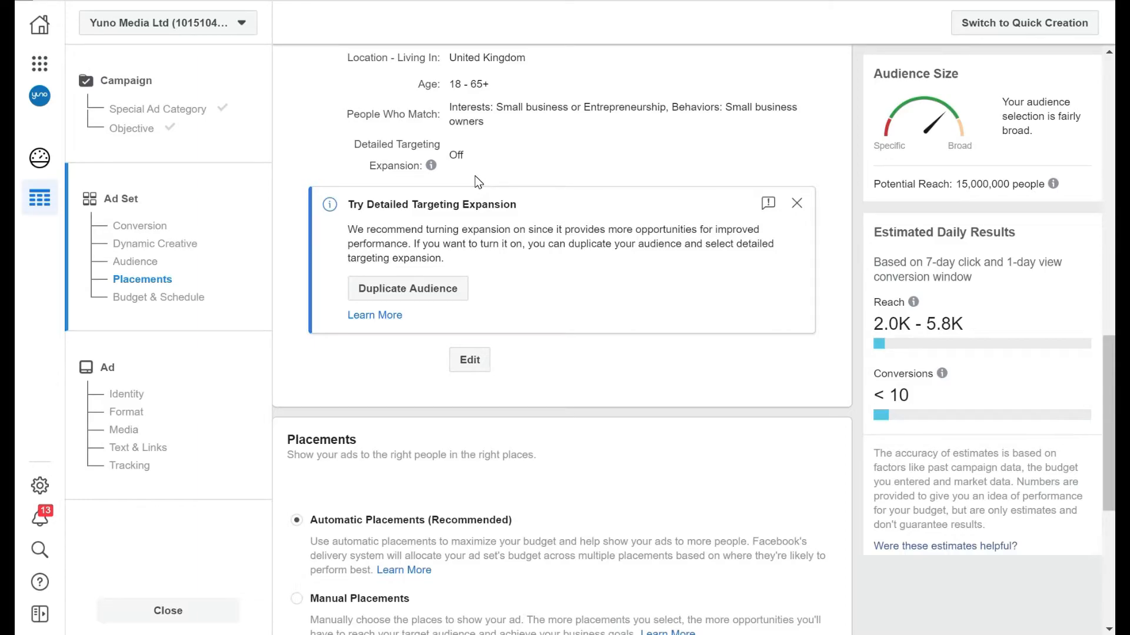
pyautogui.moveTo(442, 106)
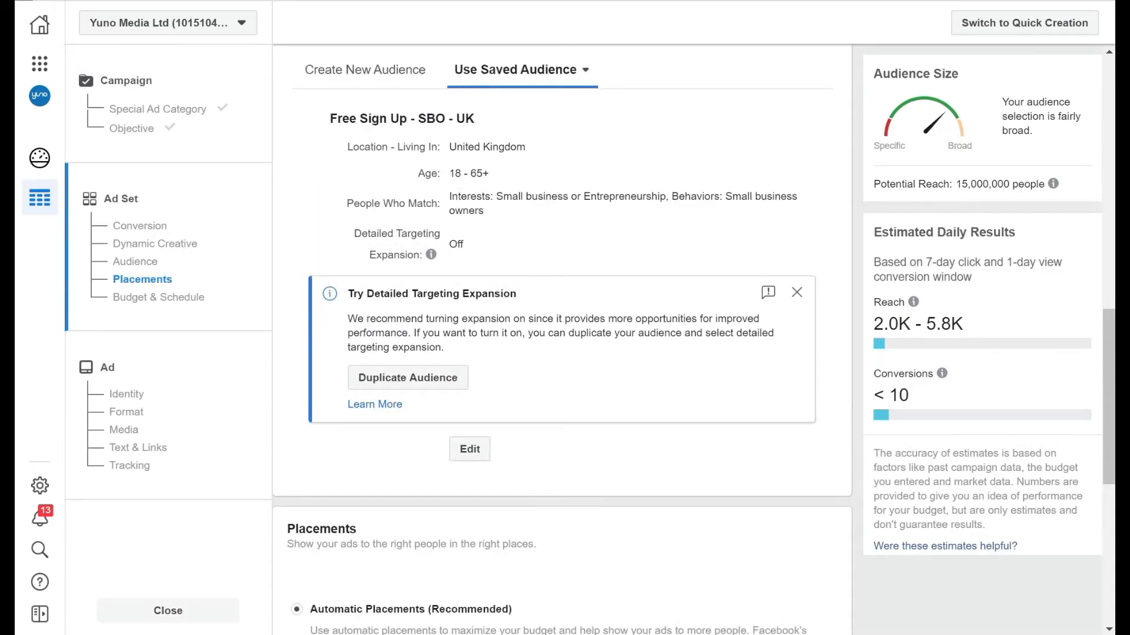
pyautogui.moveTo(468, 314)
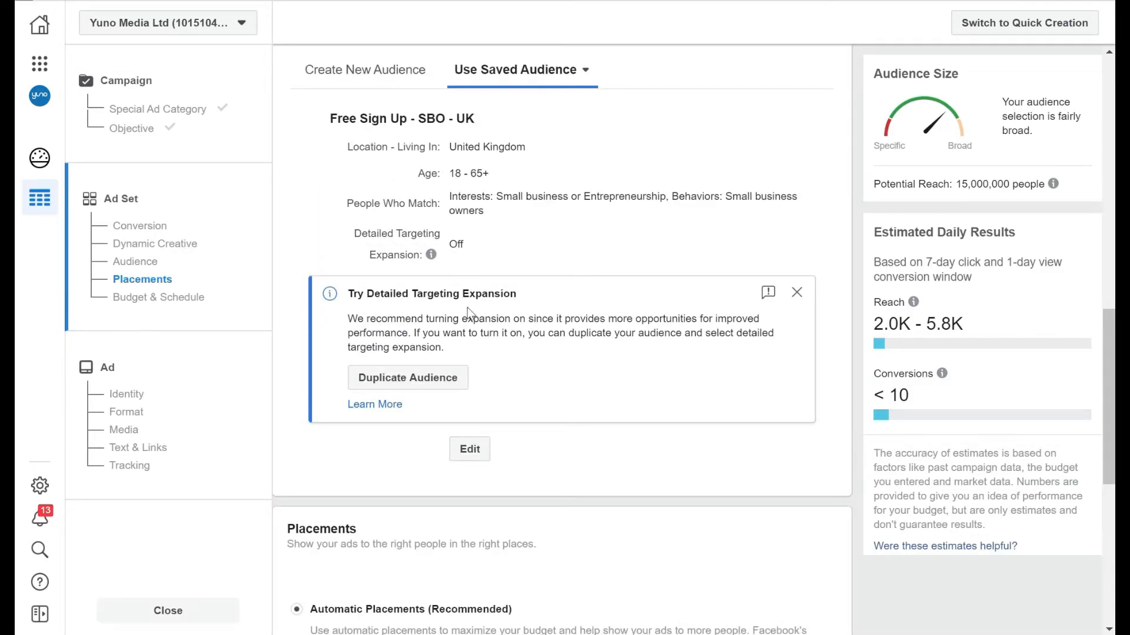
pyautogui.scroll(-3)
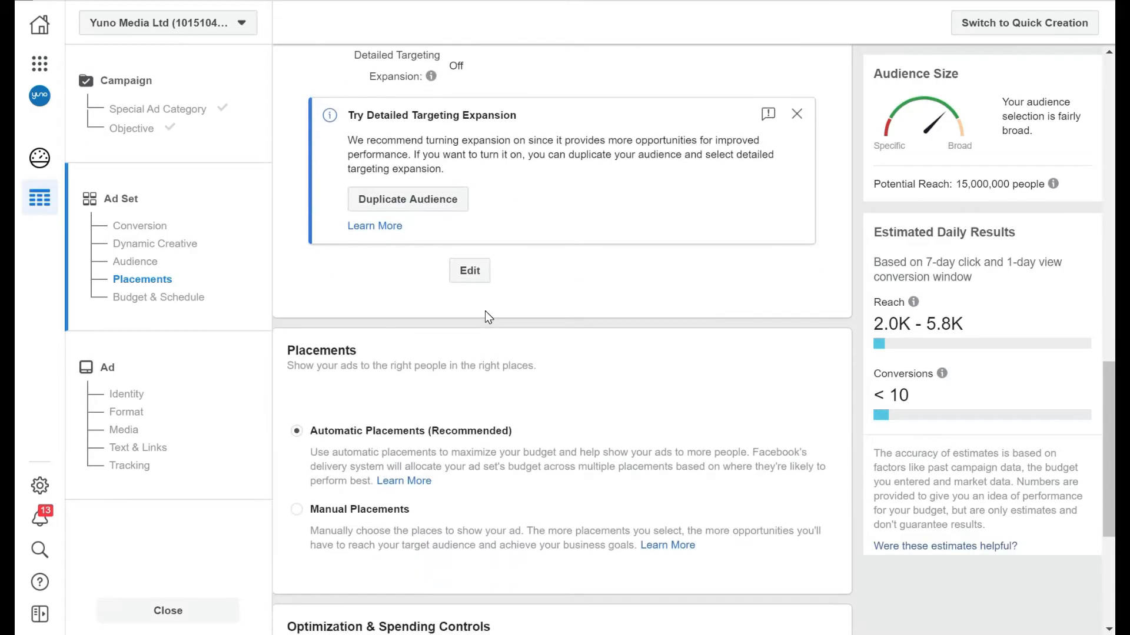
pyautogui.scroll(-3)
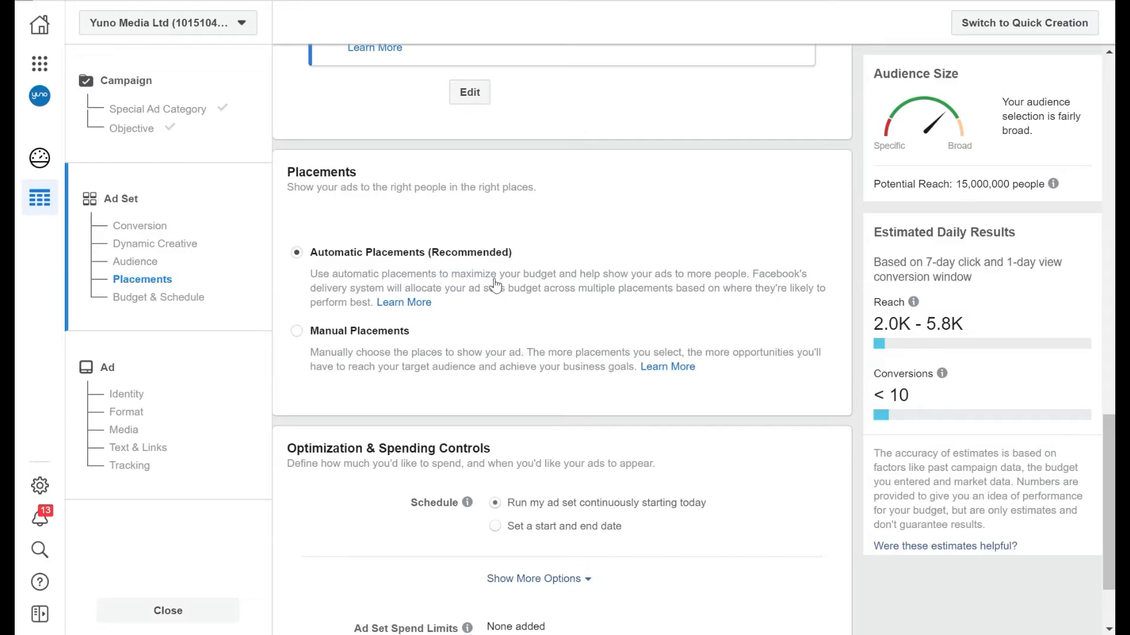
pyautogui.moveTo(731, 294)
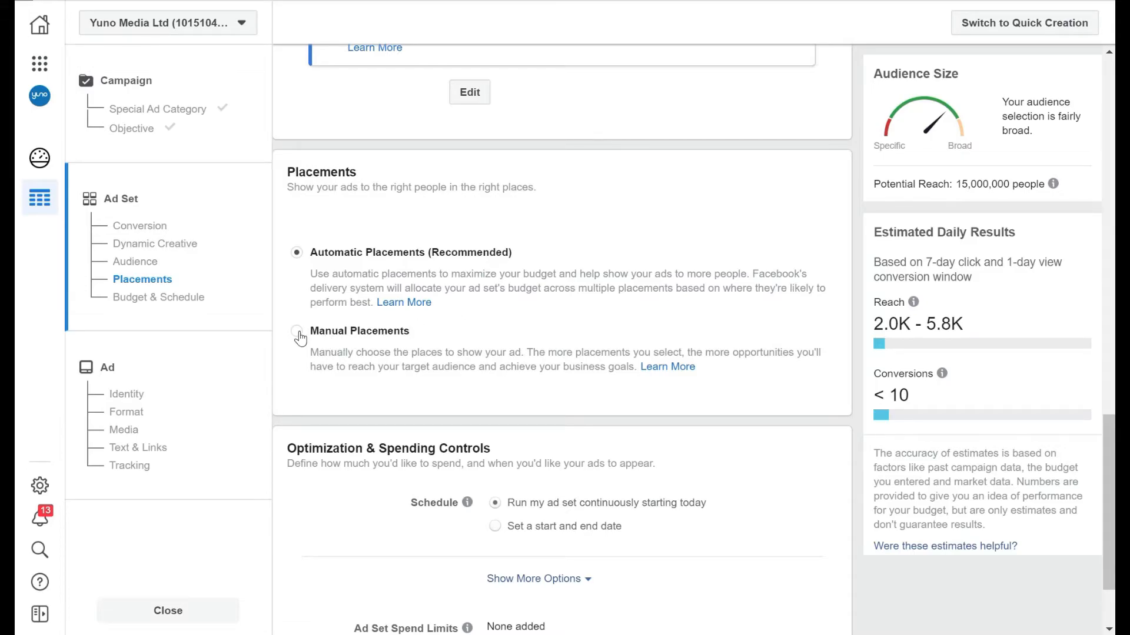
# - Switch to Manual Placements and uncheck Mobile so only Desktop devices remain
pyautogui.click(295, 333)
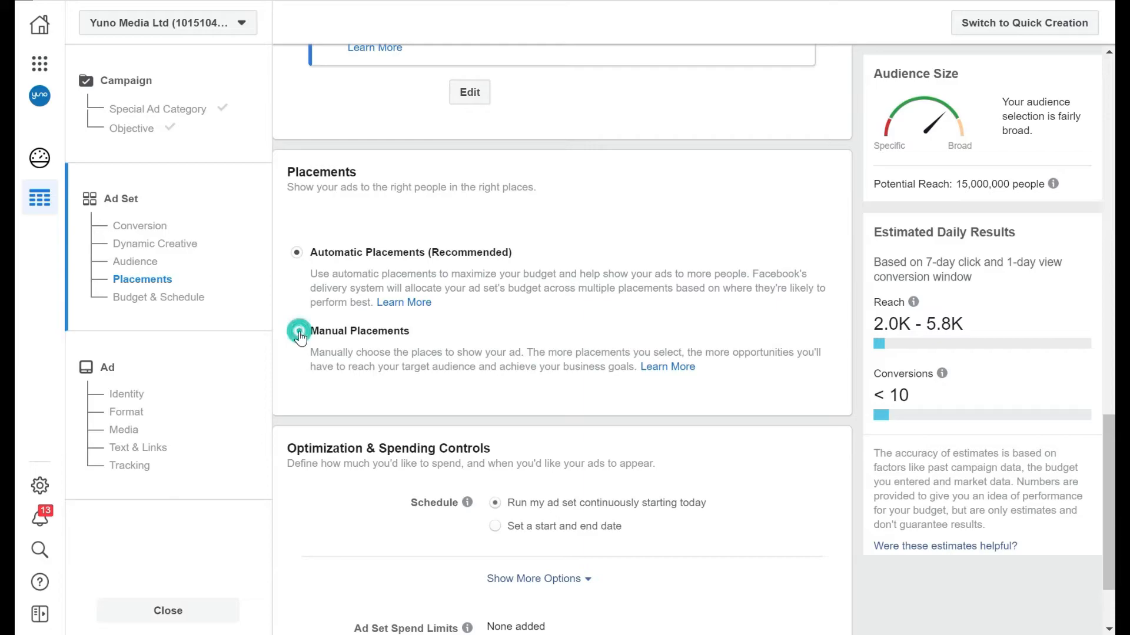
pyautogui.click(296, 331)
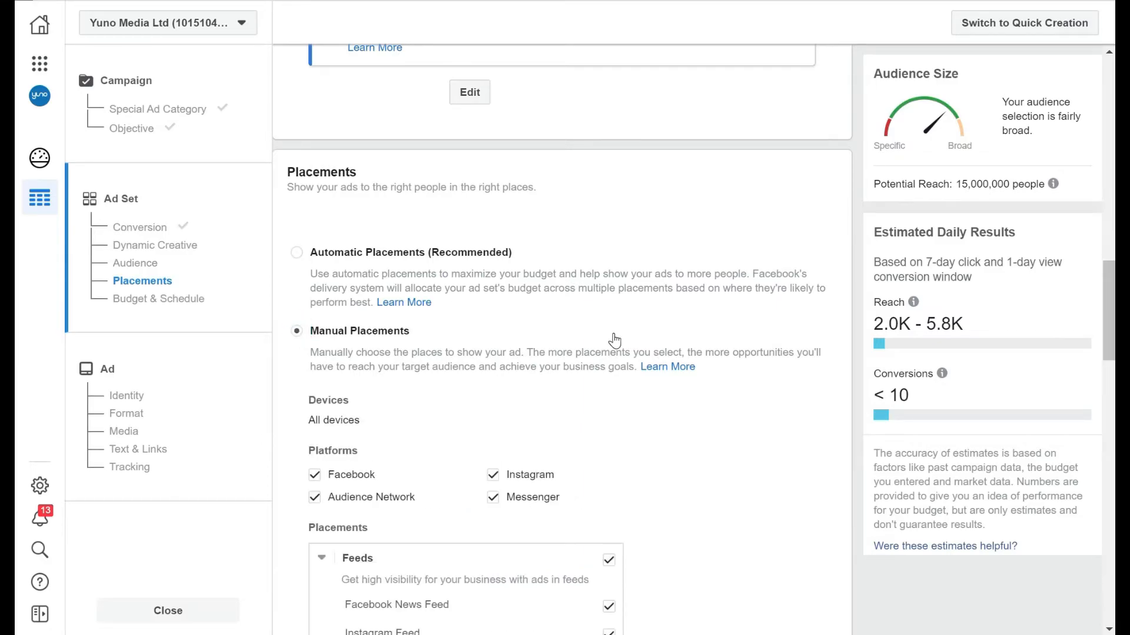
pyautogui.scroll(-3)
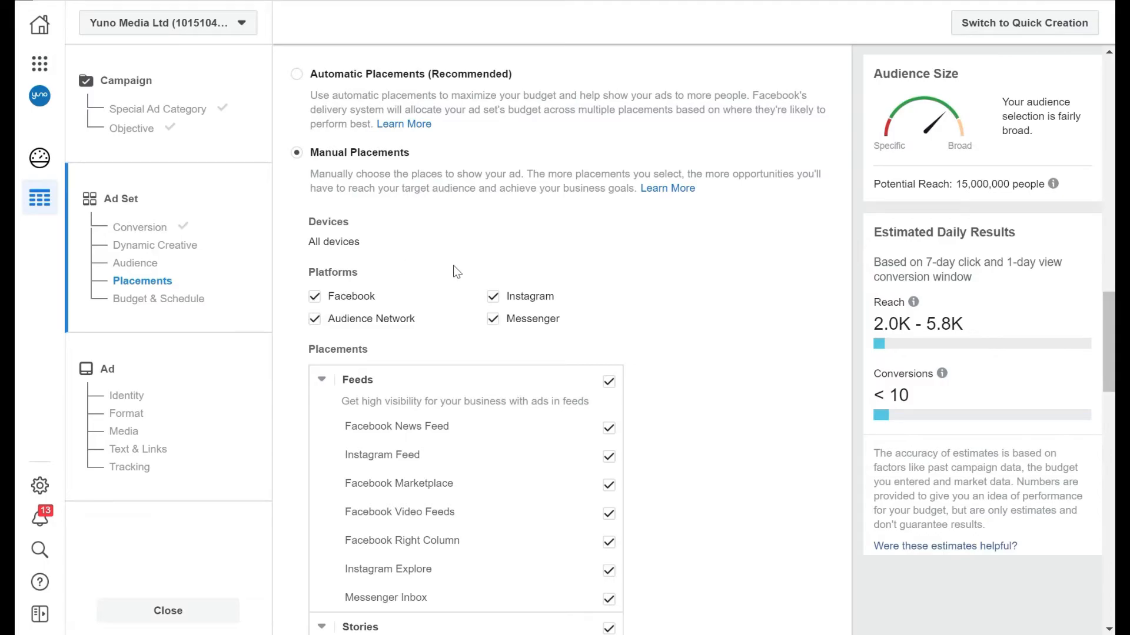
pyautogui.moveTo(502, 324)
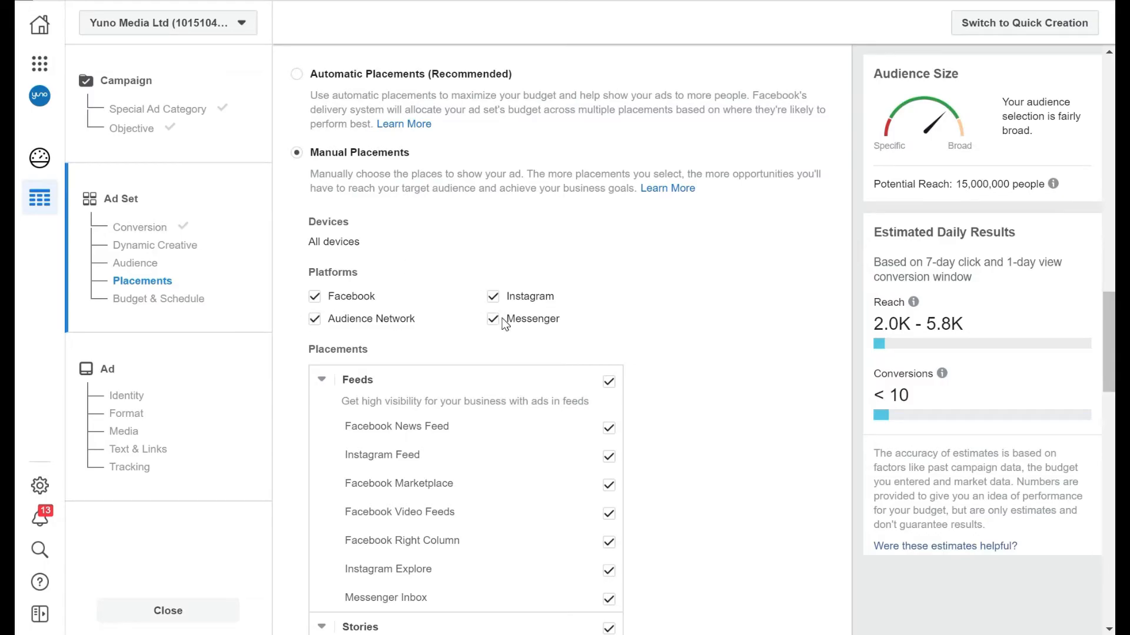
pyautogui.click(314, 318)
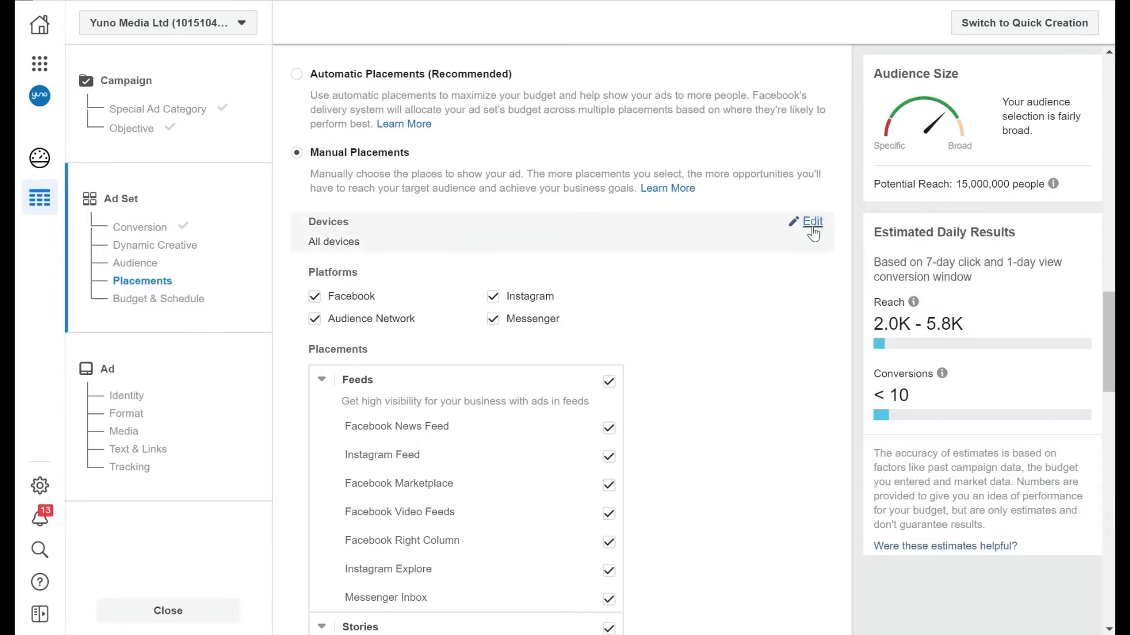
pyautogui.click(811, 222)
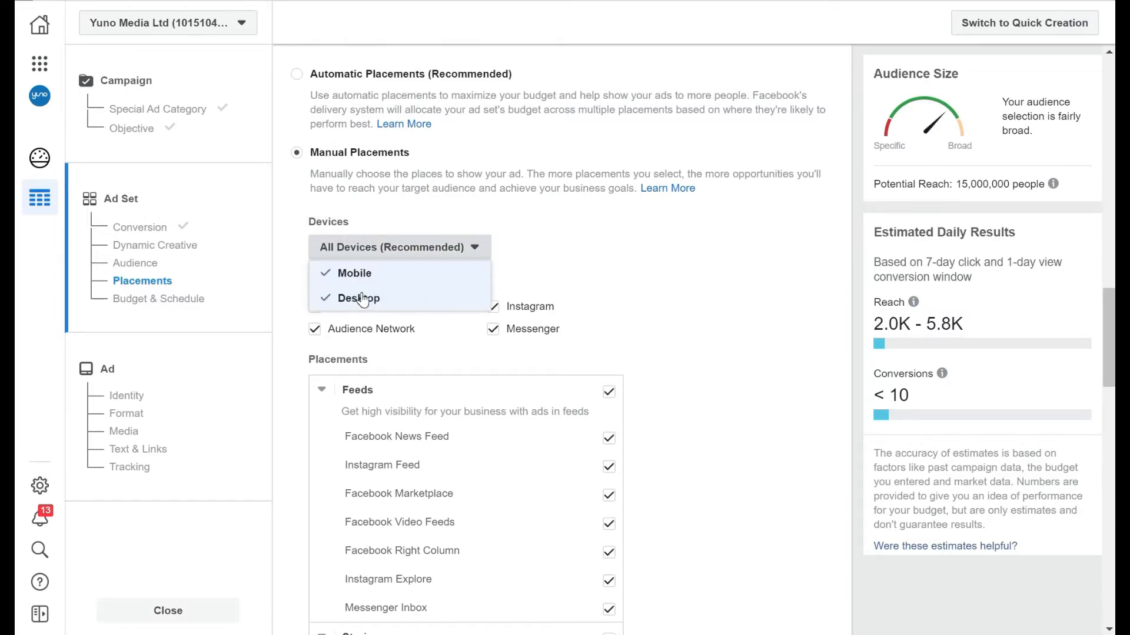
pyautogui.click(353, 273)
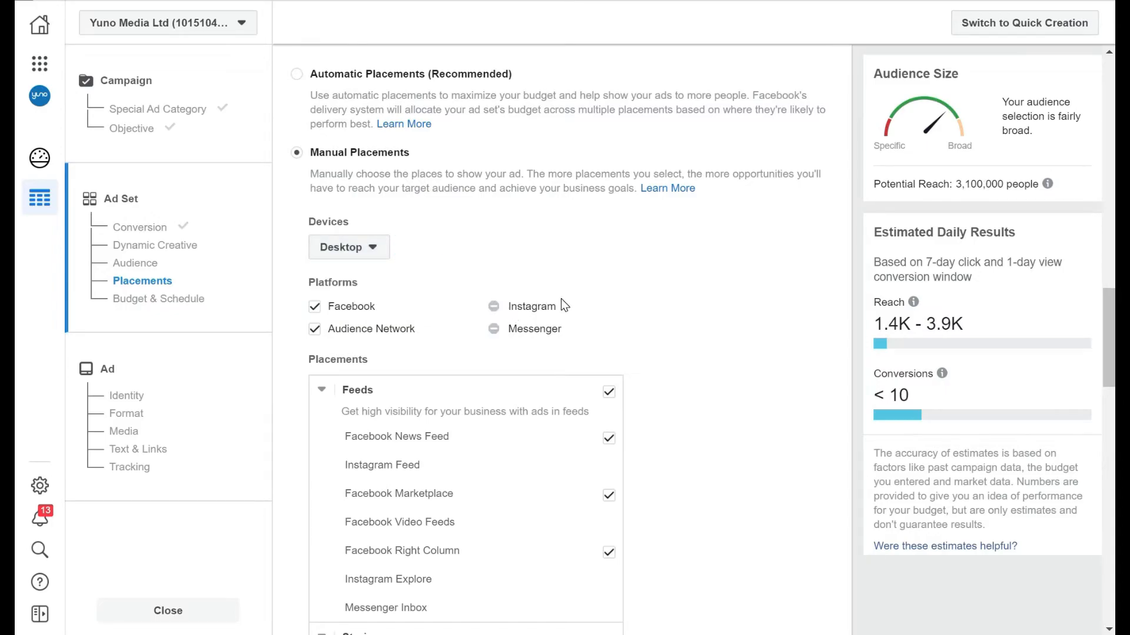
pyautogui.scroll(-3)
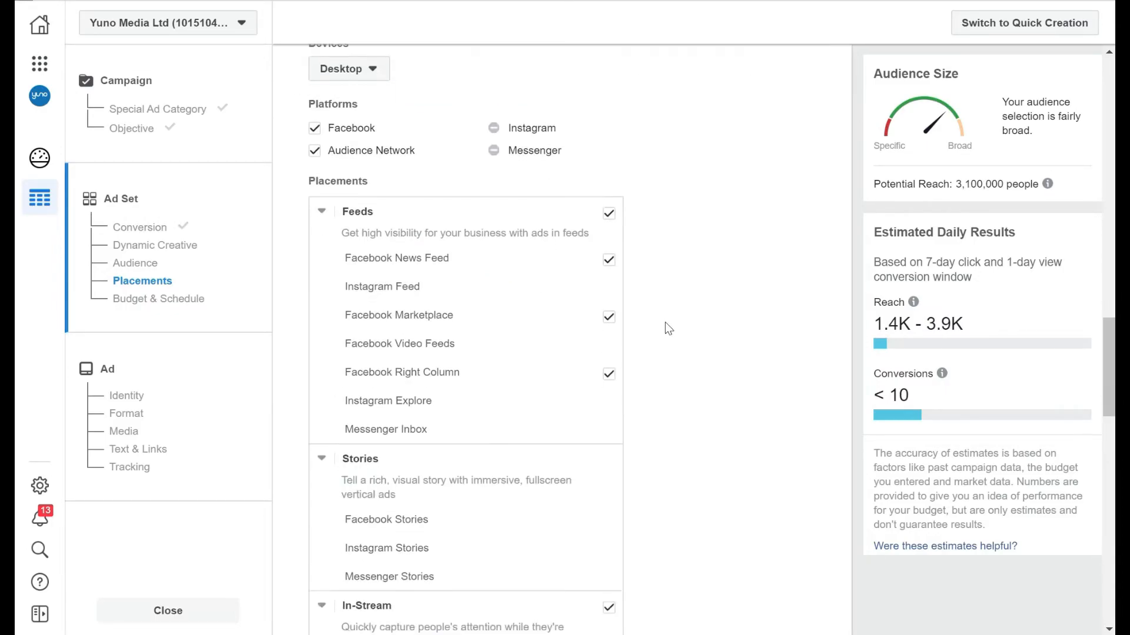
pyautogui.moveTo(530, 352)
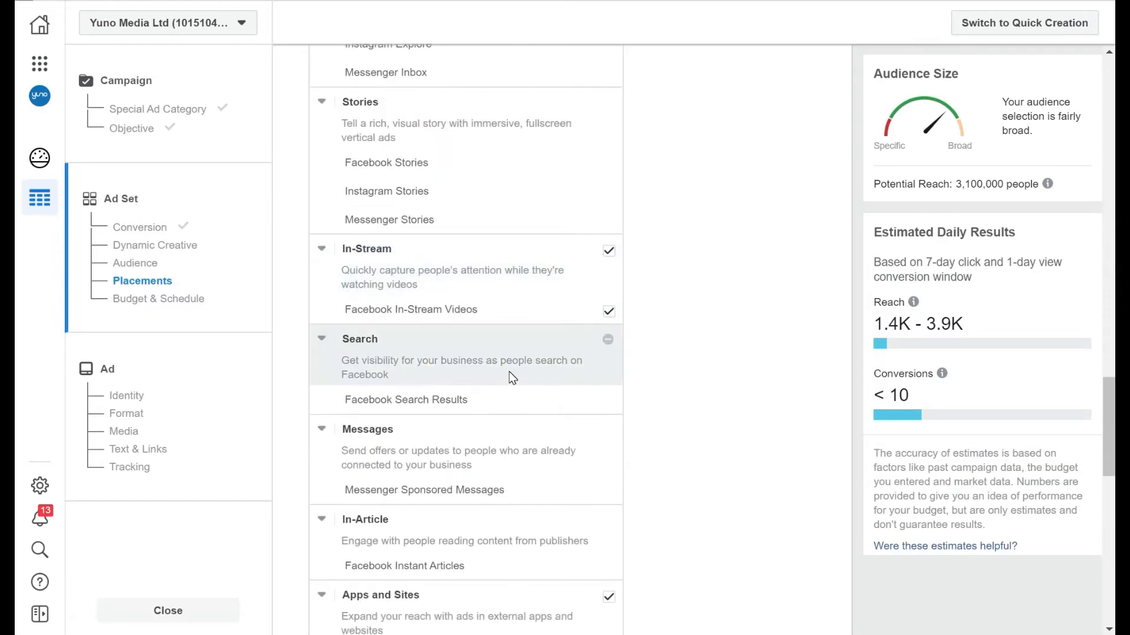
pyautogui.scroll(-3)
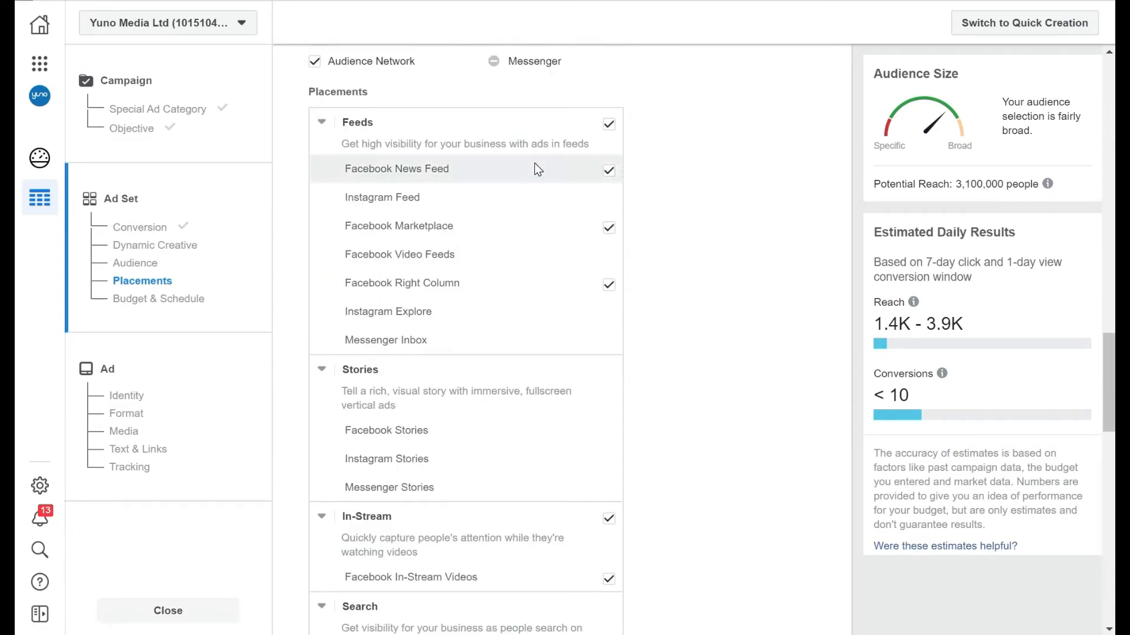
pyautogui.scroll(-3)
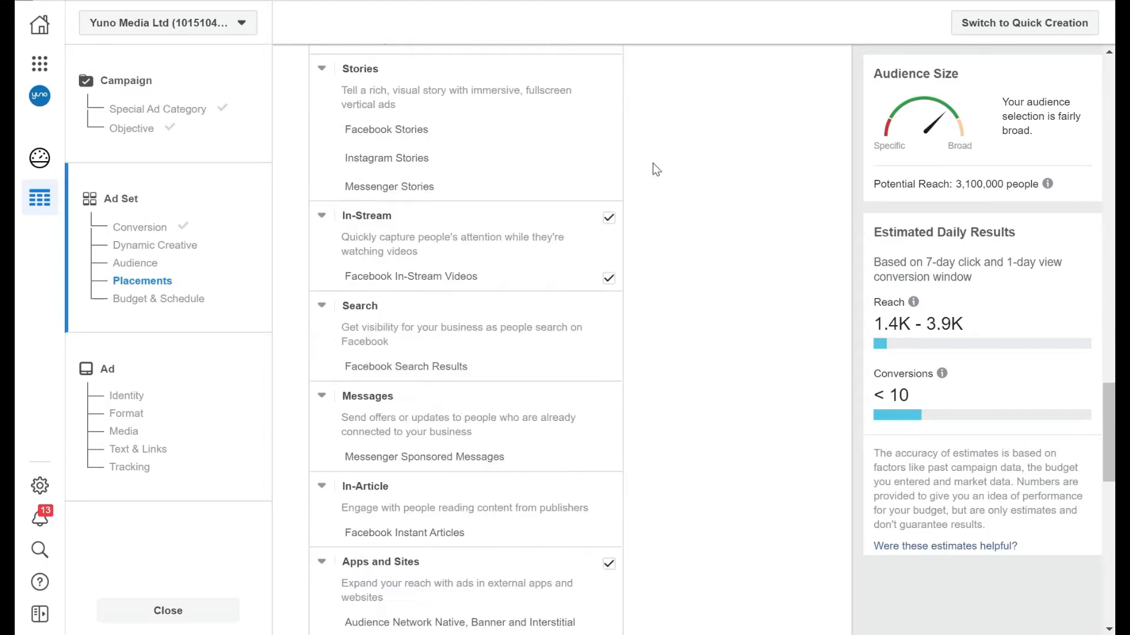
pyautogui.scroll(-3)
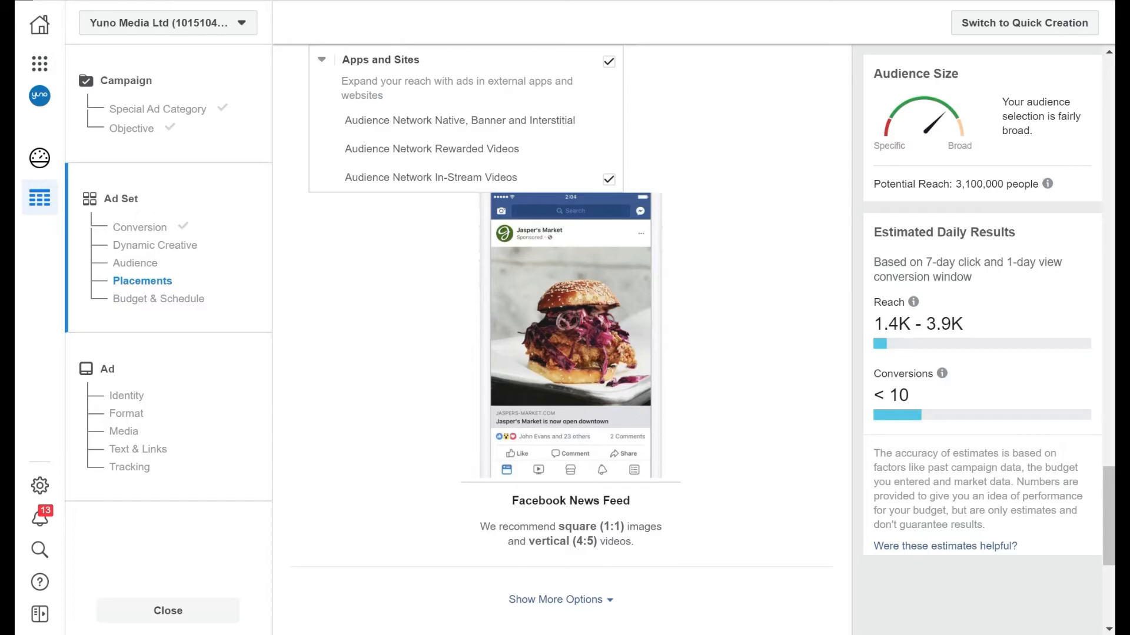
pyautogui.moveTo(610, 524)
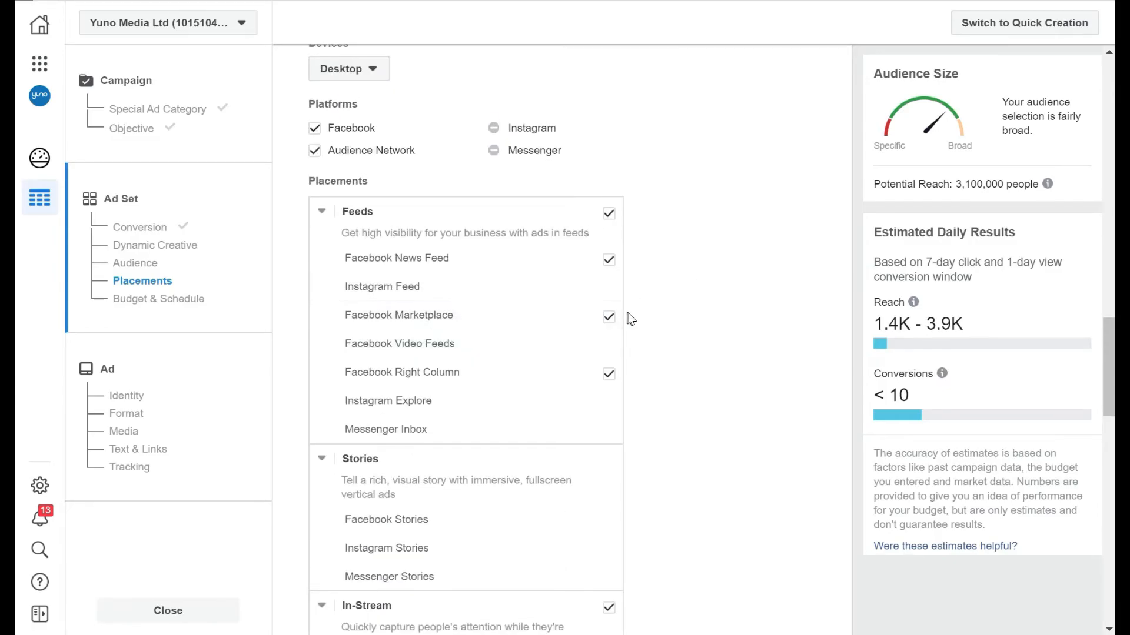
pyautogui.scroll(-3)
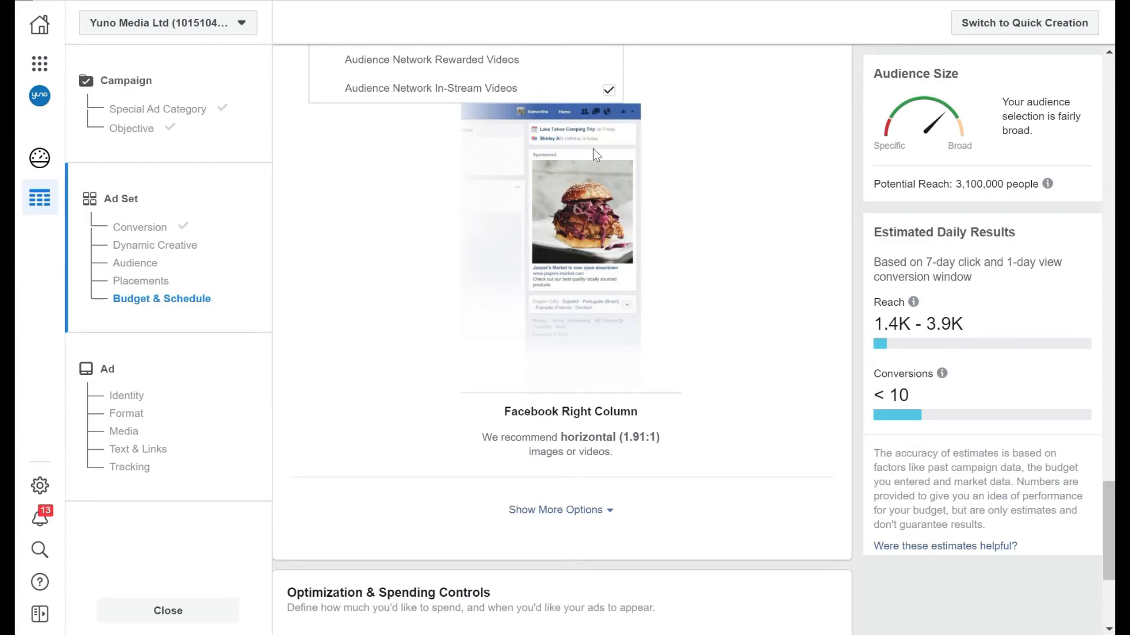
pyautogui.moveTo(600, 243)
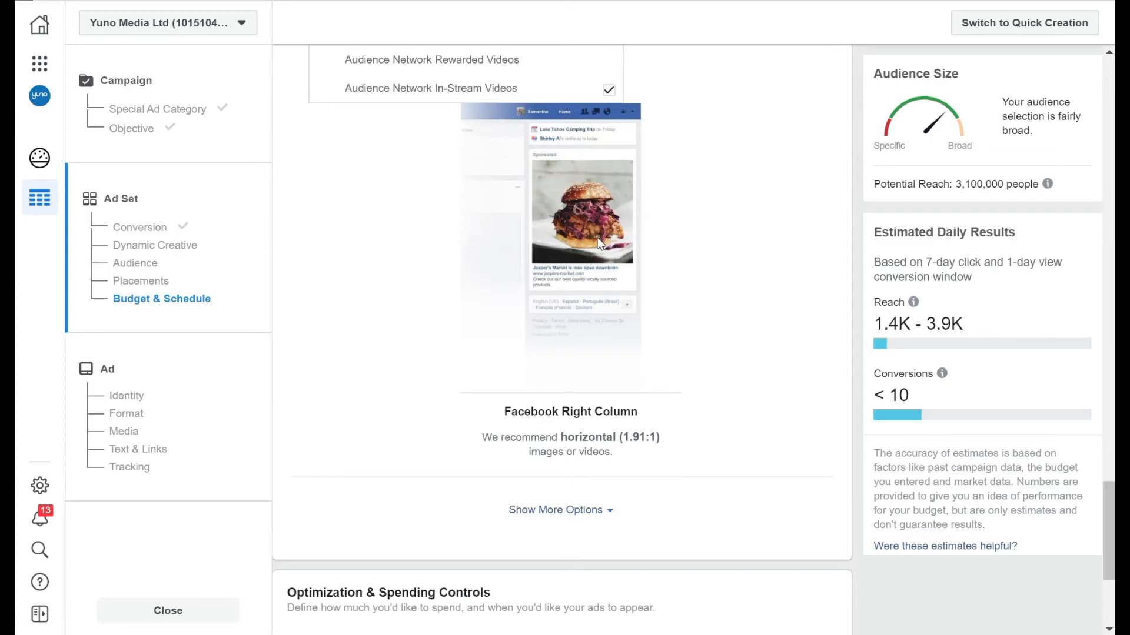
pyautogui.scroll(-3)
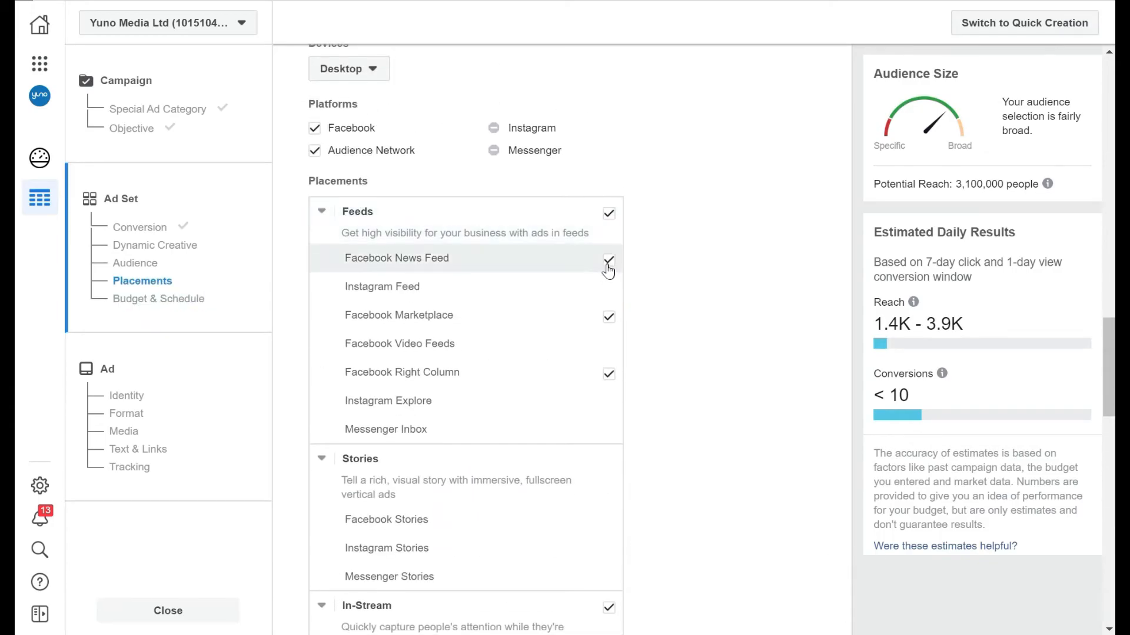
pyautogui.click(609, 317)
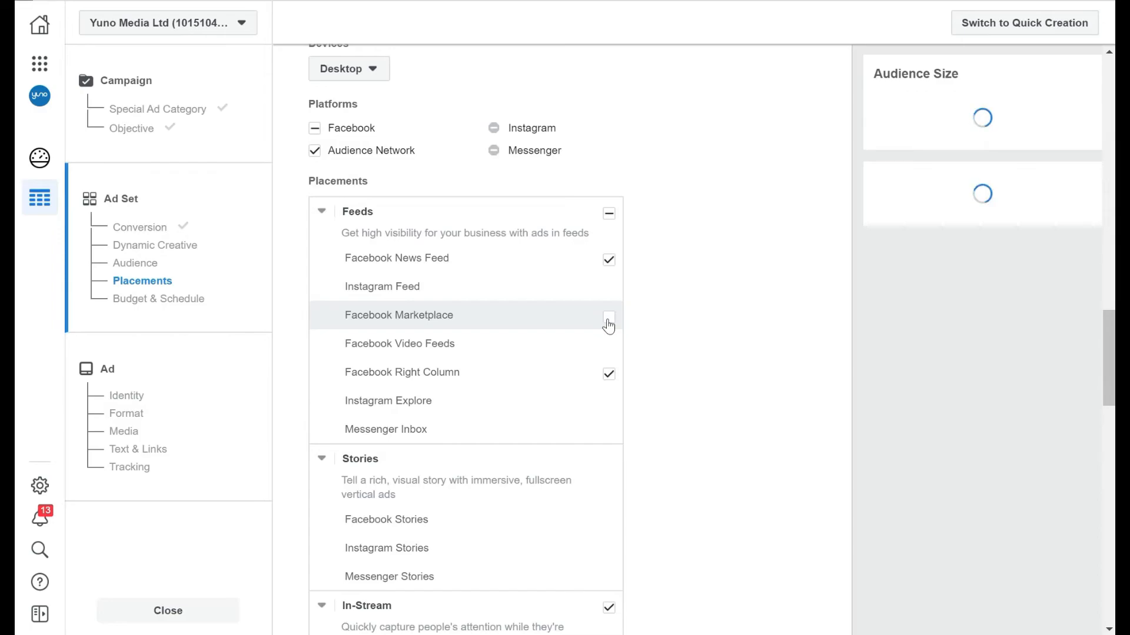
pyautogui.click(609, 315)
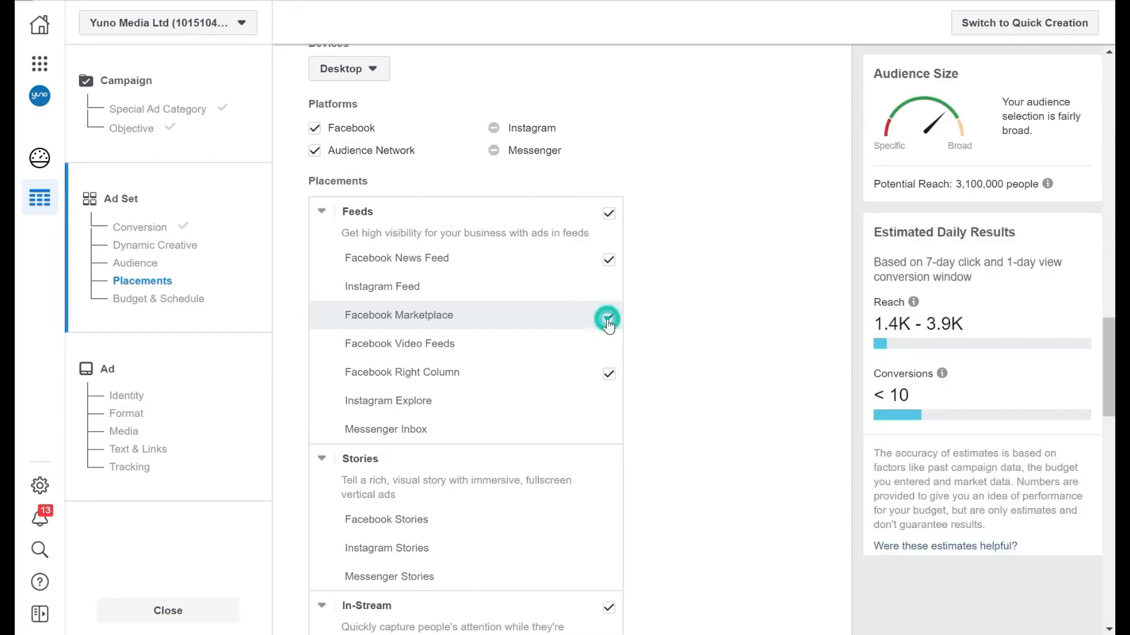
pyautogui.scroll(-3)
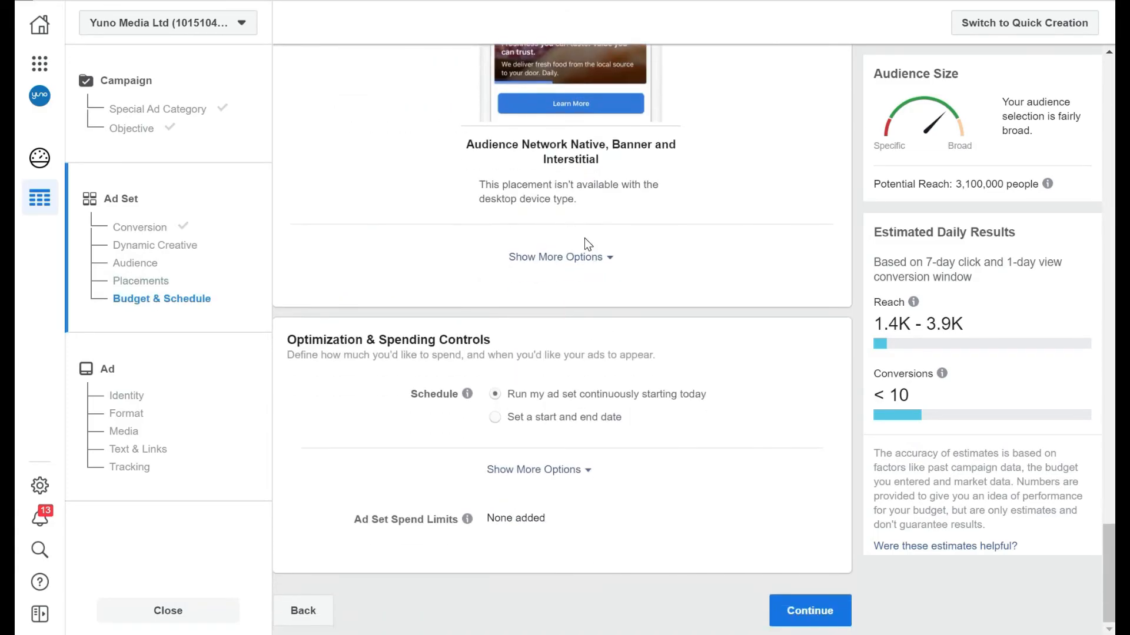
pyautogui.click(560, 257)
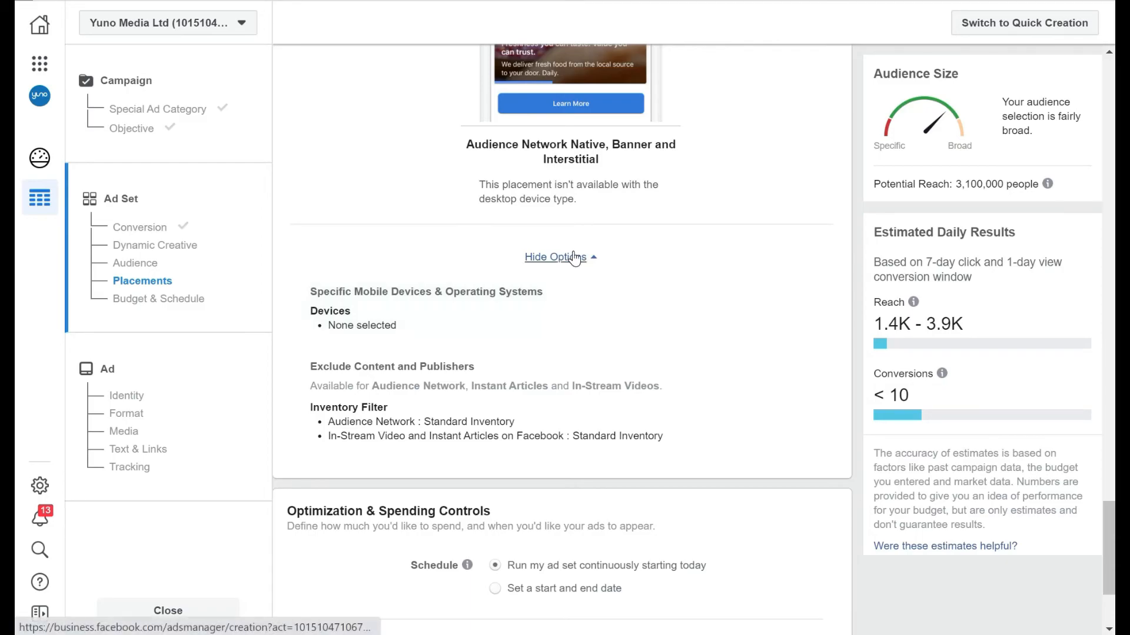
pyautogui.click(555, 257)
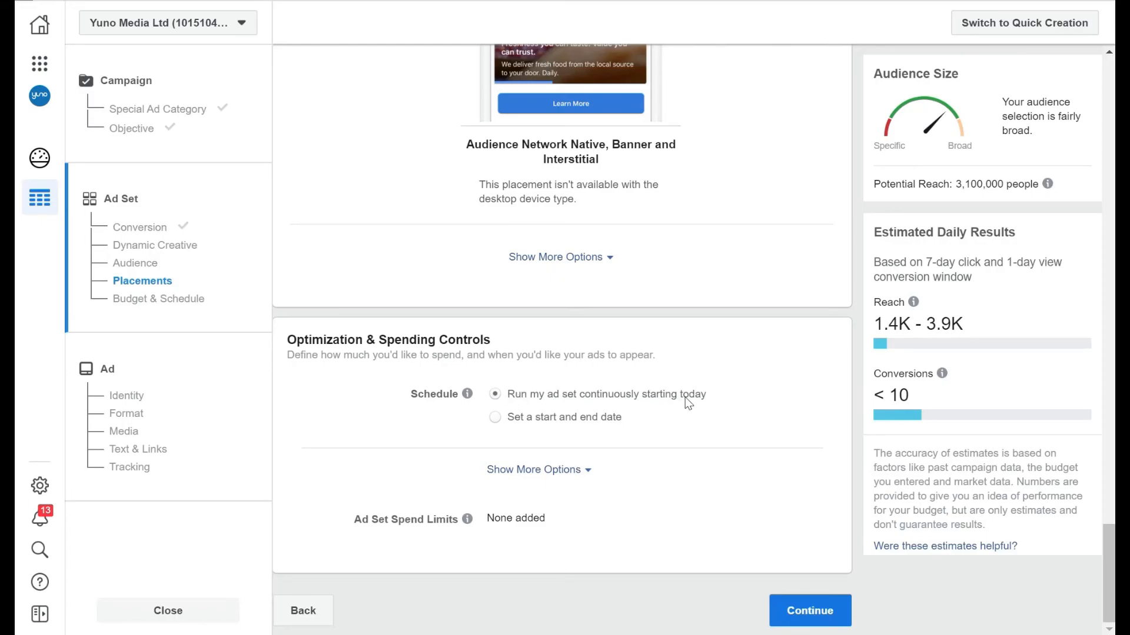
pyautogui.moveTo(495, 418)
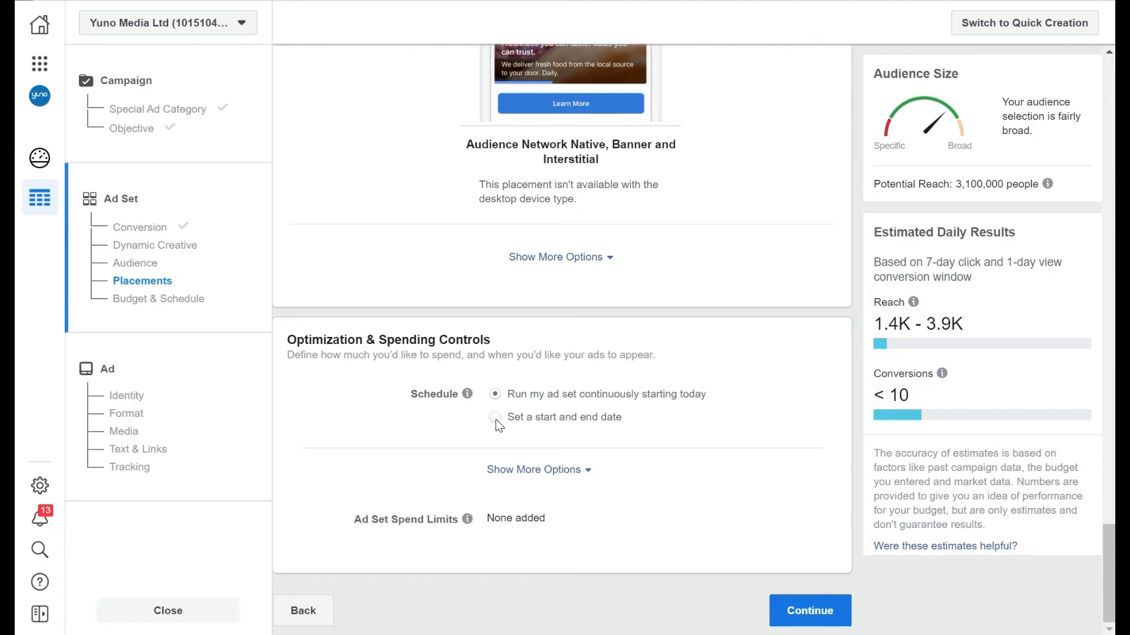
# - Set the schedule to start and end dates, Jun 23 to Jul 23, 2020
pyautogui.click(494, 417)
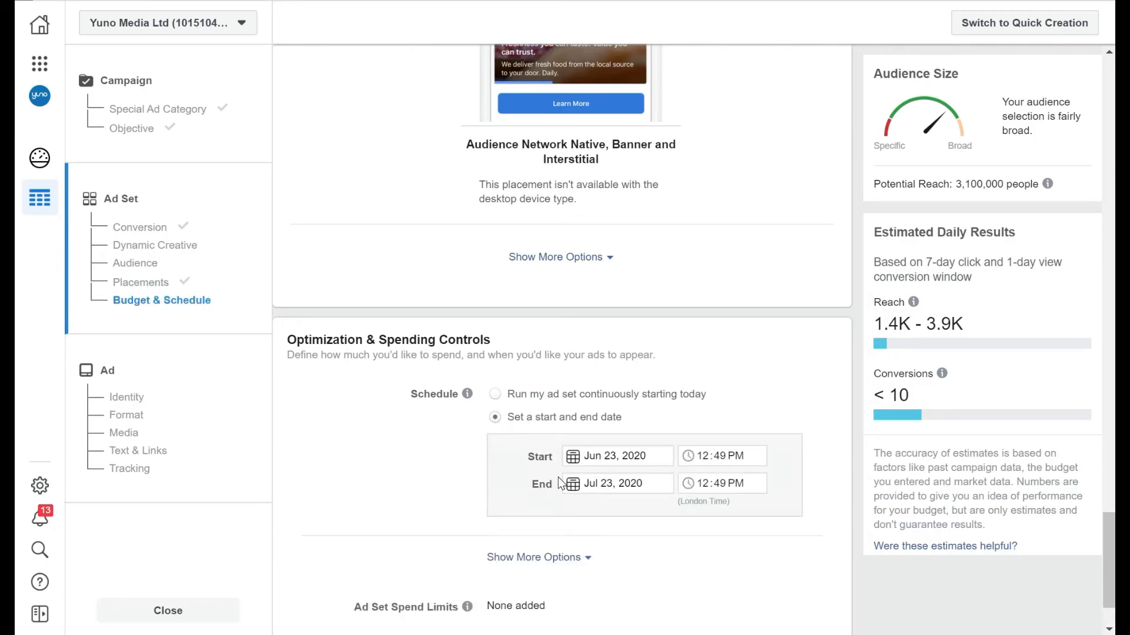
pyautogui.moveTo(602, 482)
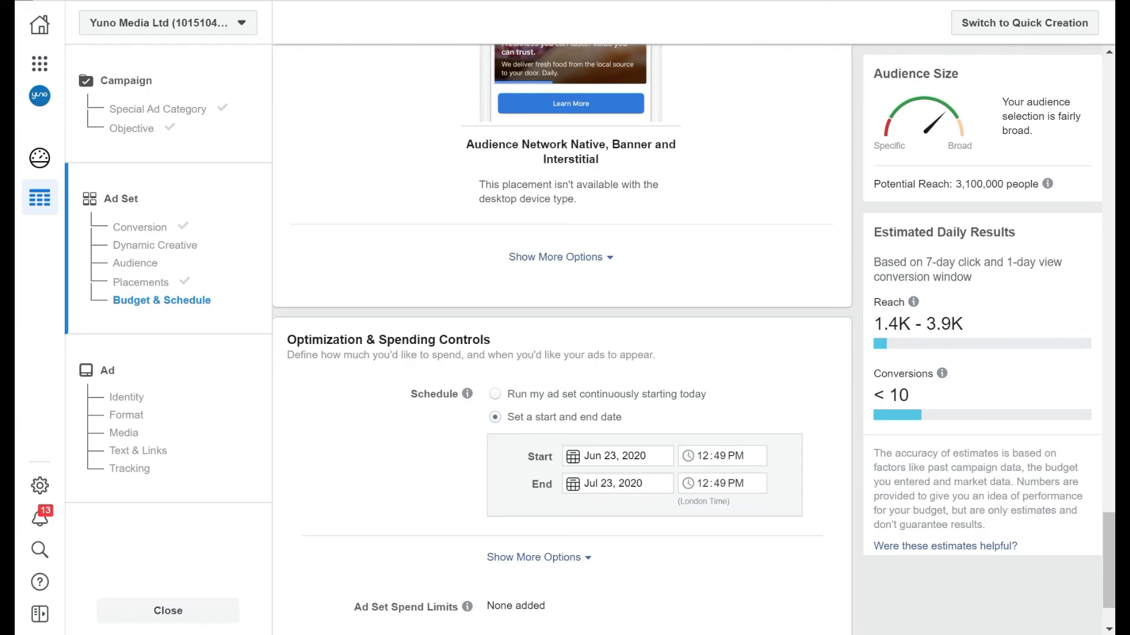
pyautogui.click(494, 394)
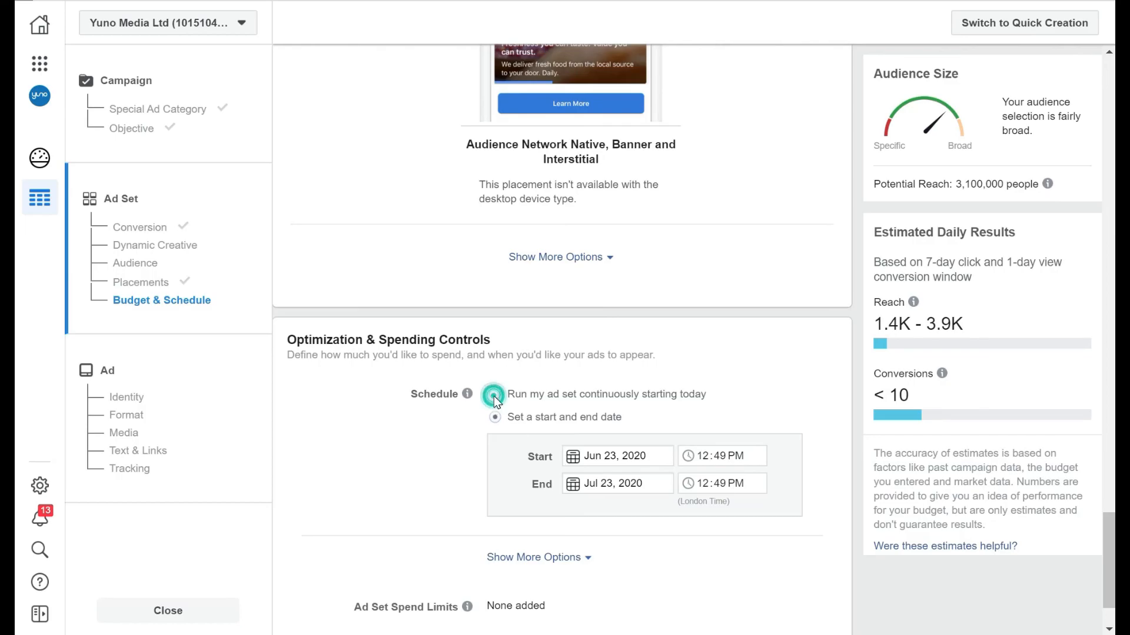
pyautogui.click(494, 394)
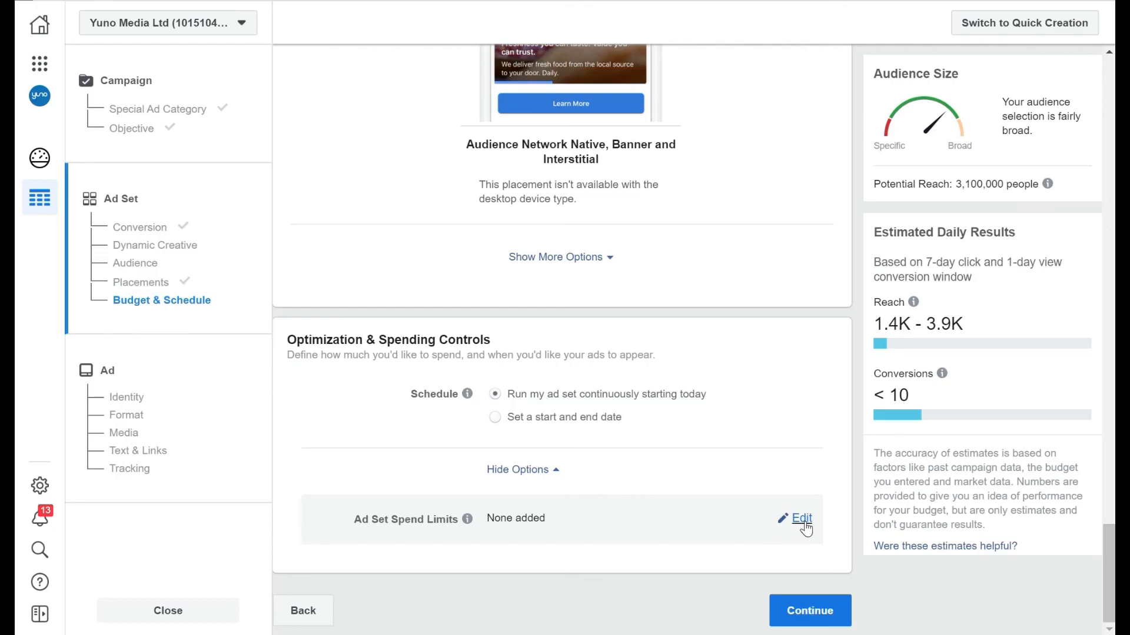
pyautogui.click(495, 418)
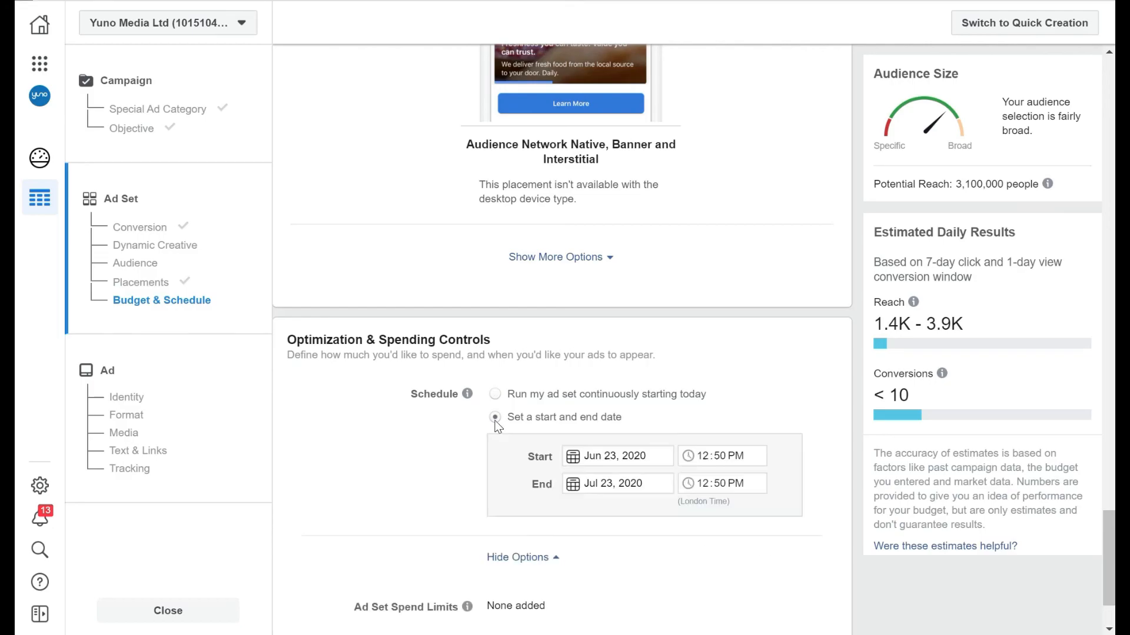